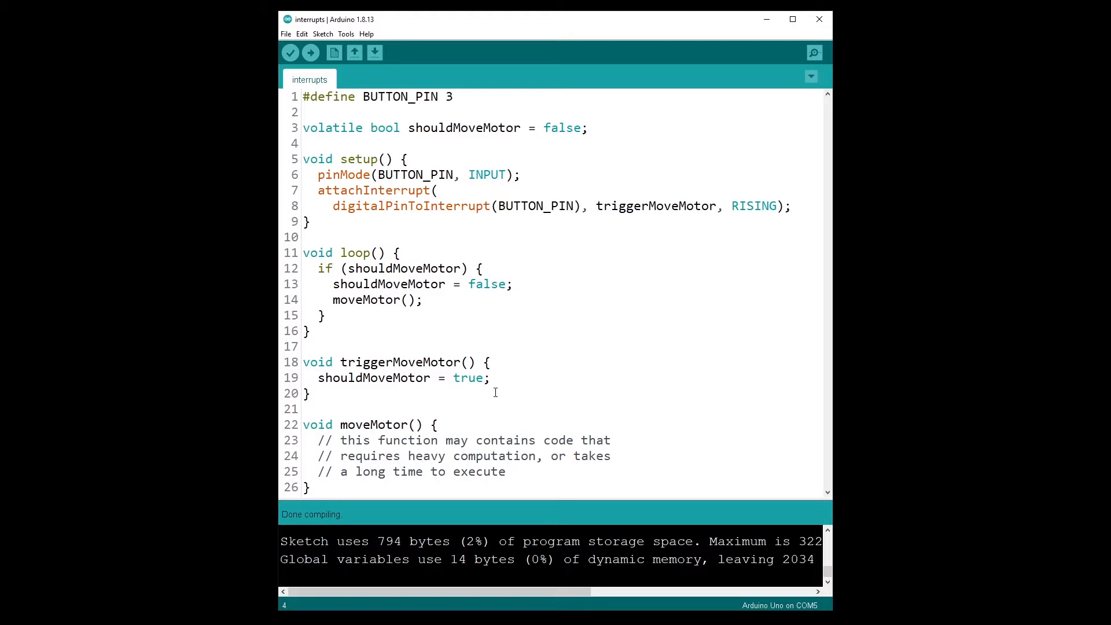
Highlight the volatile shouldMoveMotor flag declaration and the flag-setting line in the handler
double_click(332, 127)
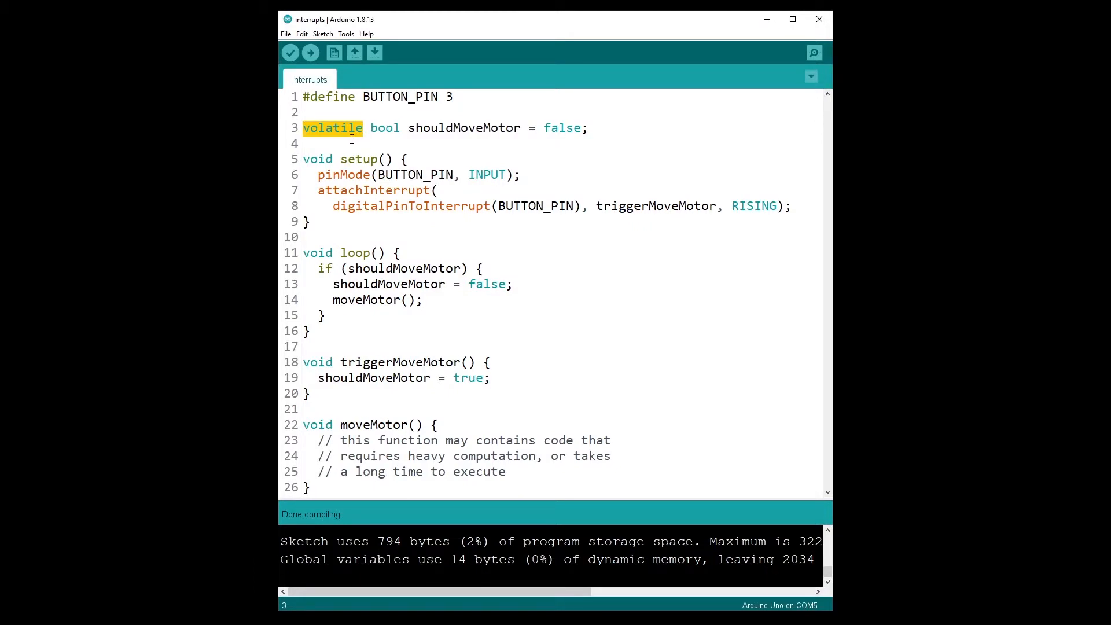
mouse_move(514, 136)
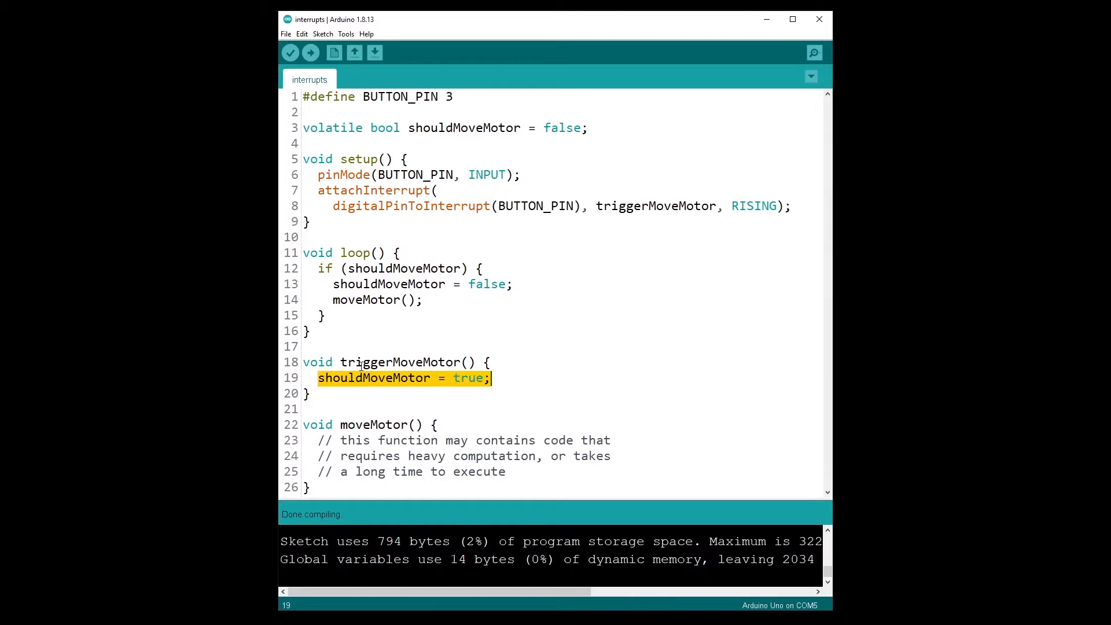
left_click(613, 206)
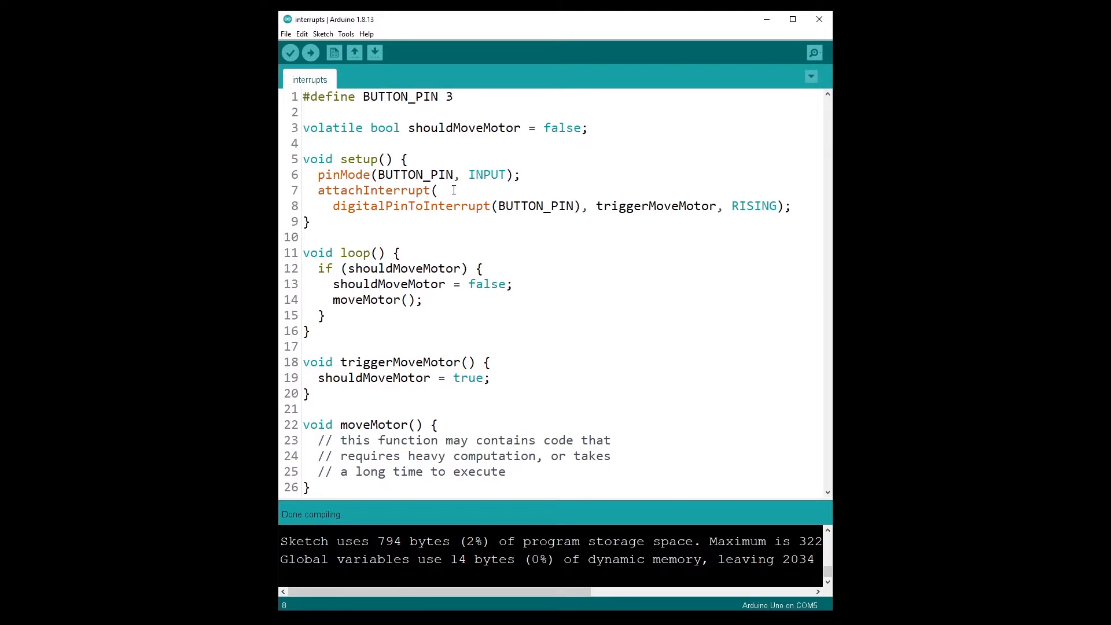
double_click(333, 127)
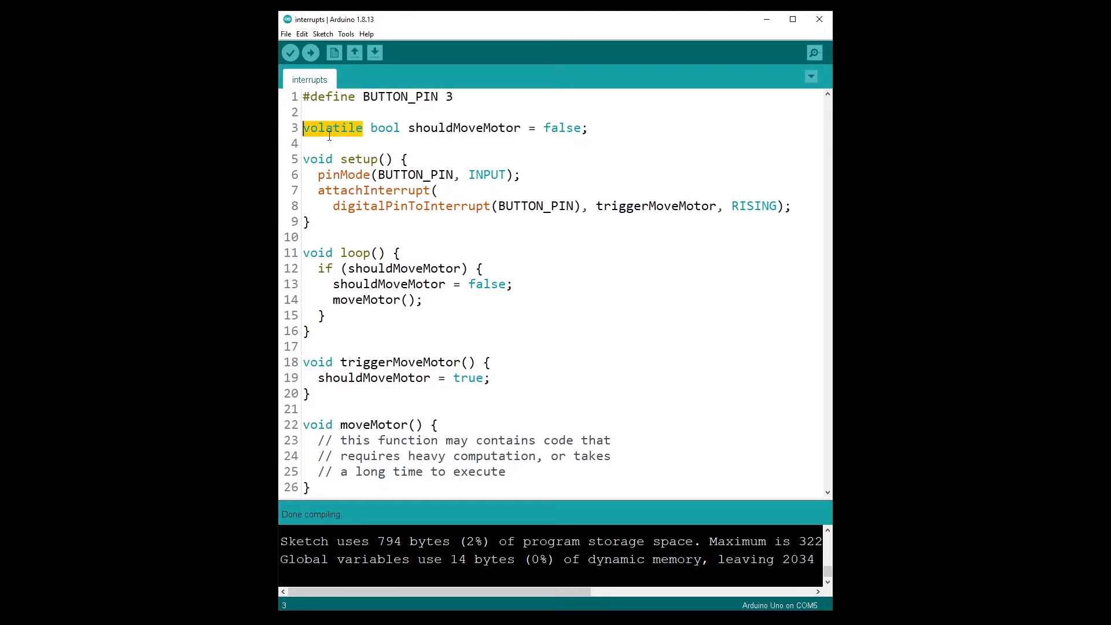
left_click(387, 144)
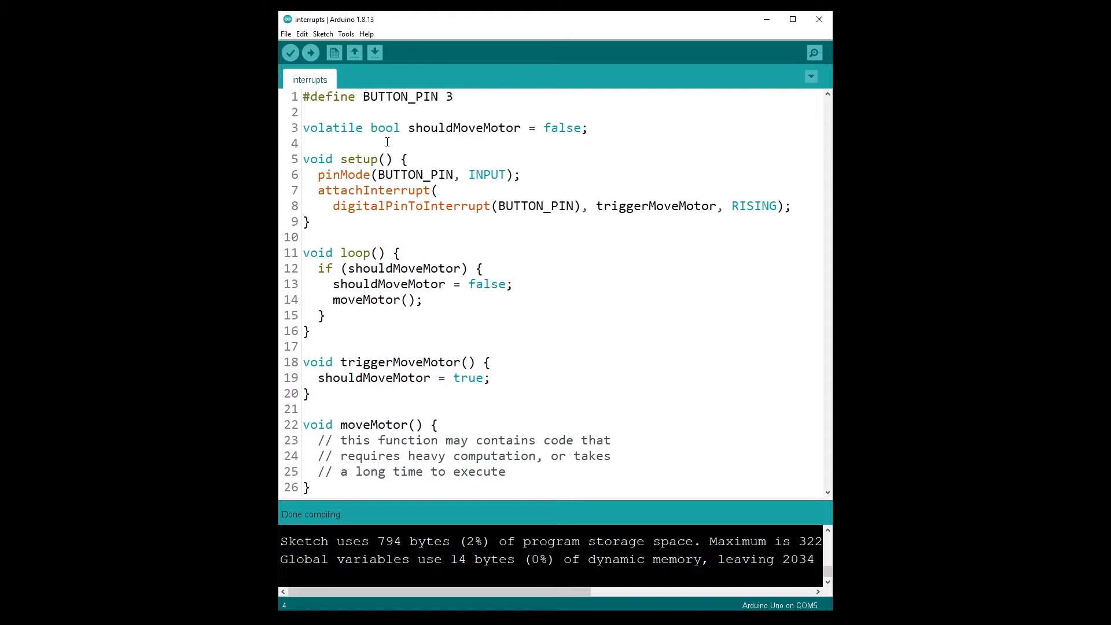
left_click(304, 143)
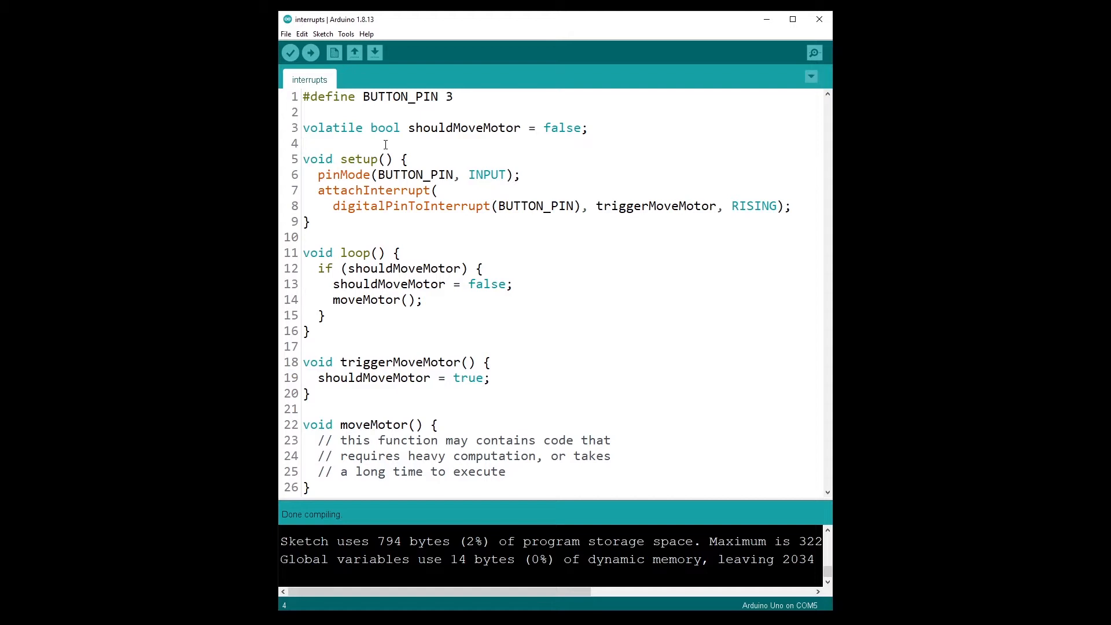
left_click(305, 143)
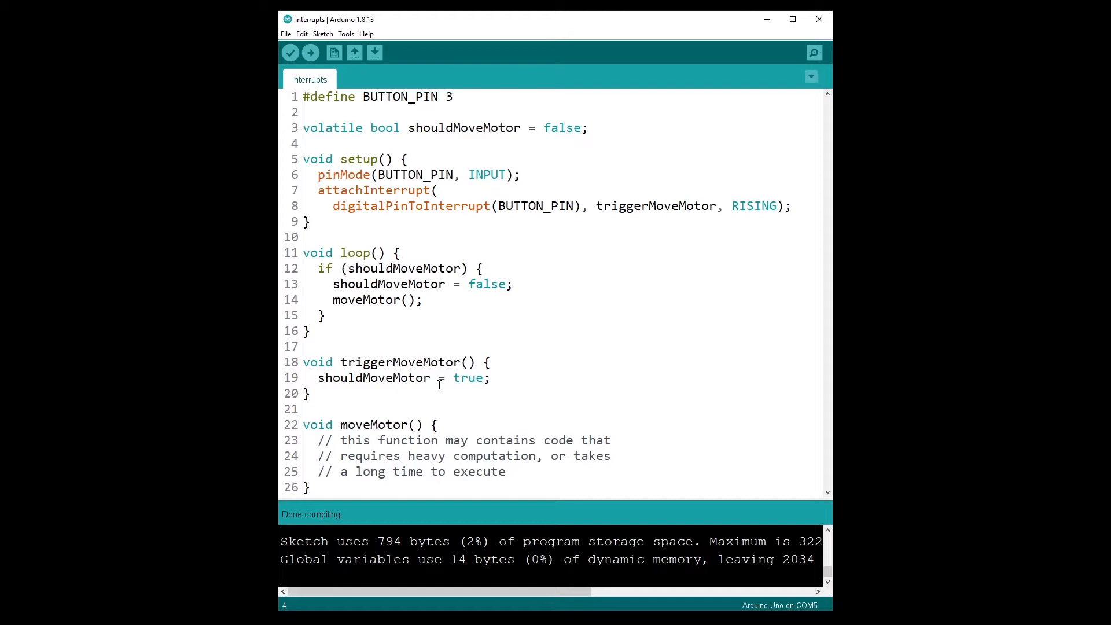
left_click(304, 143)
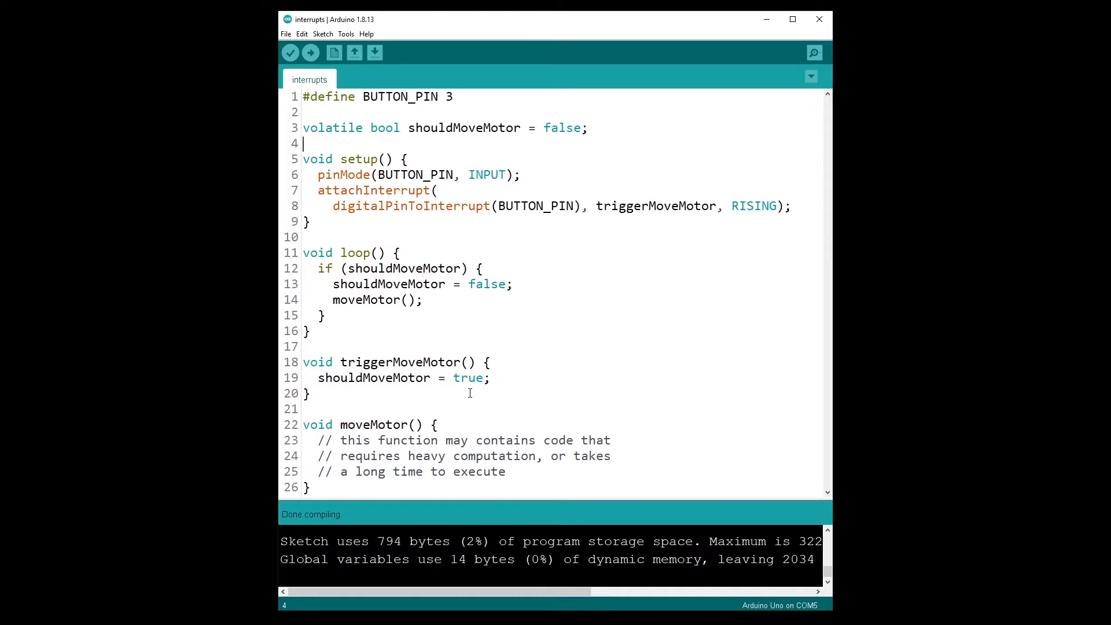
mouse_move(470, 370)
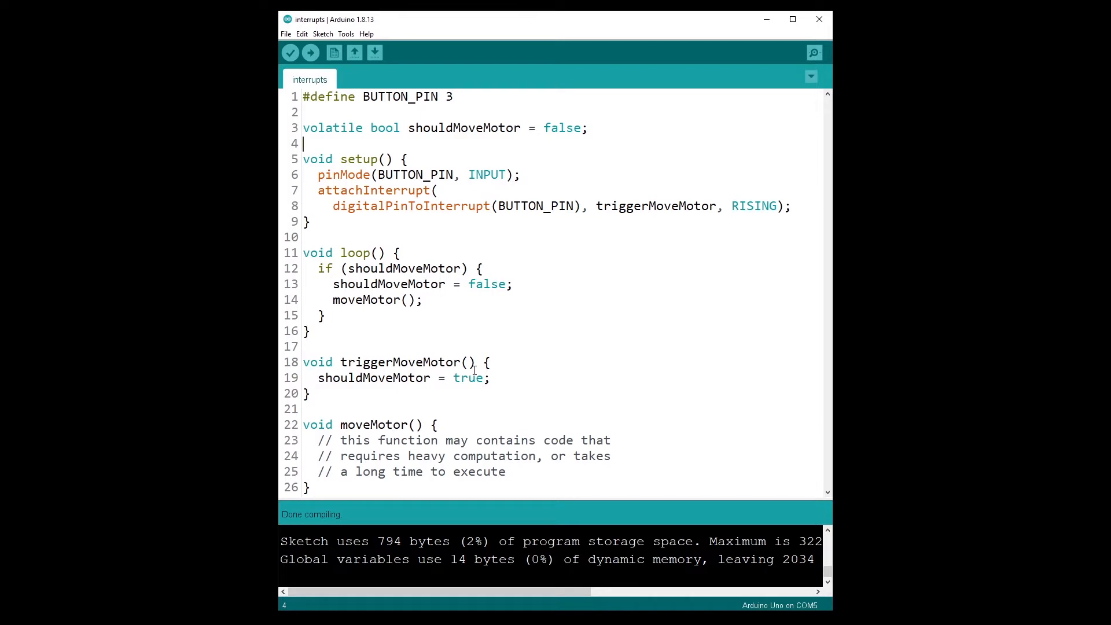
mouse_move(496, 393)
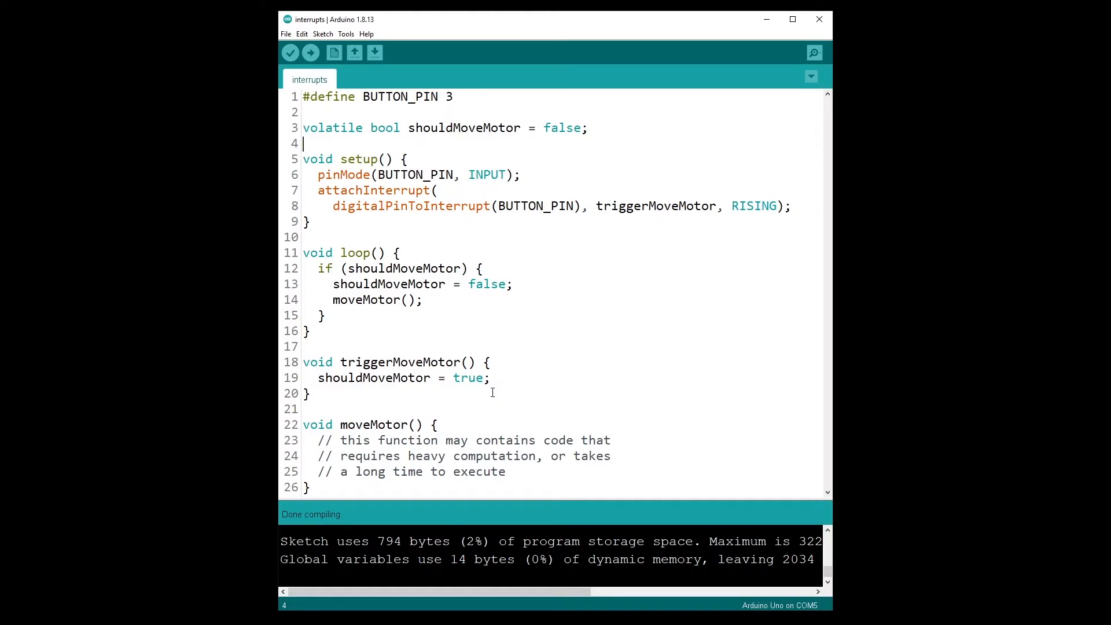
Highlight triggerMoveMotor's void return type, empty parameter list, and the loop's flag check calling moveMotor
double_click(399, 362)
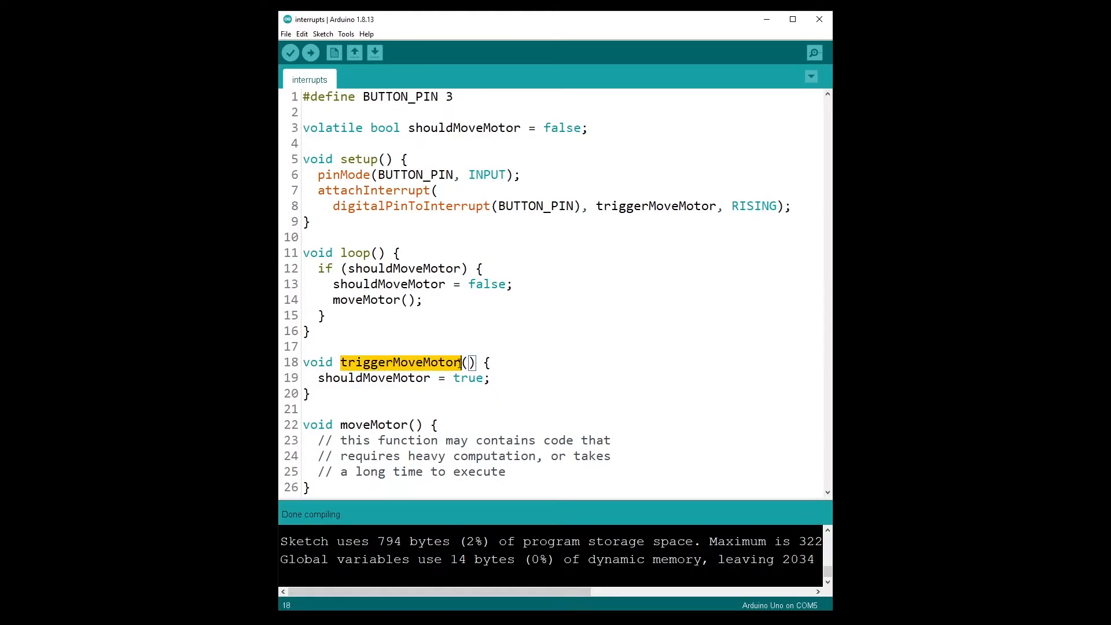
double_click(317, 362)
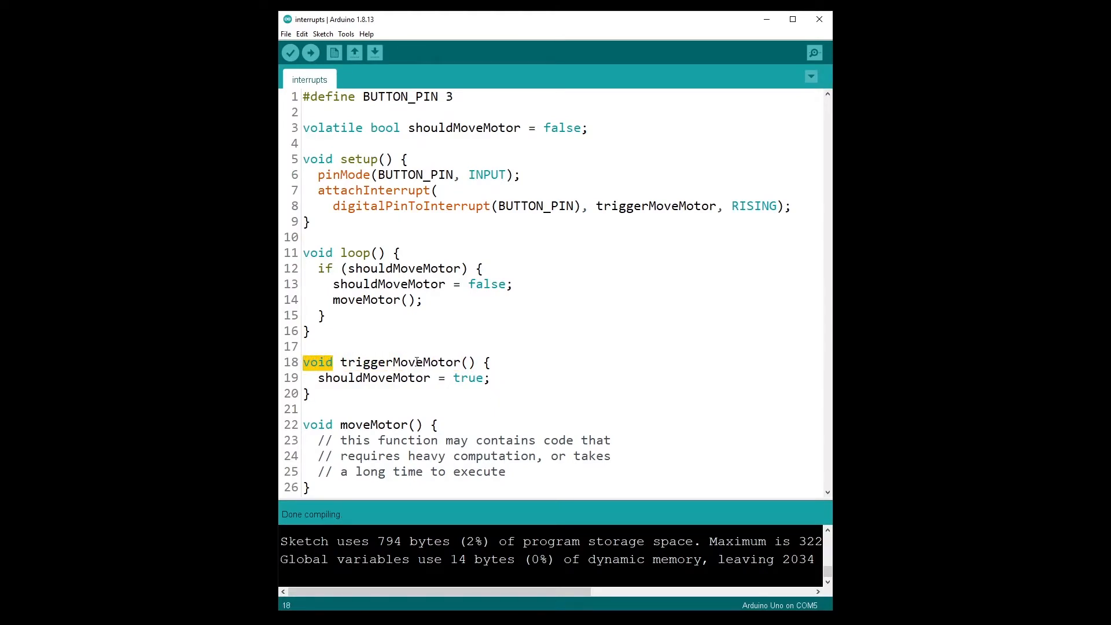
left_click(466, 362)
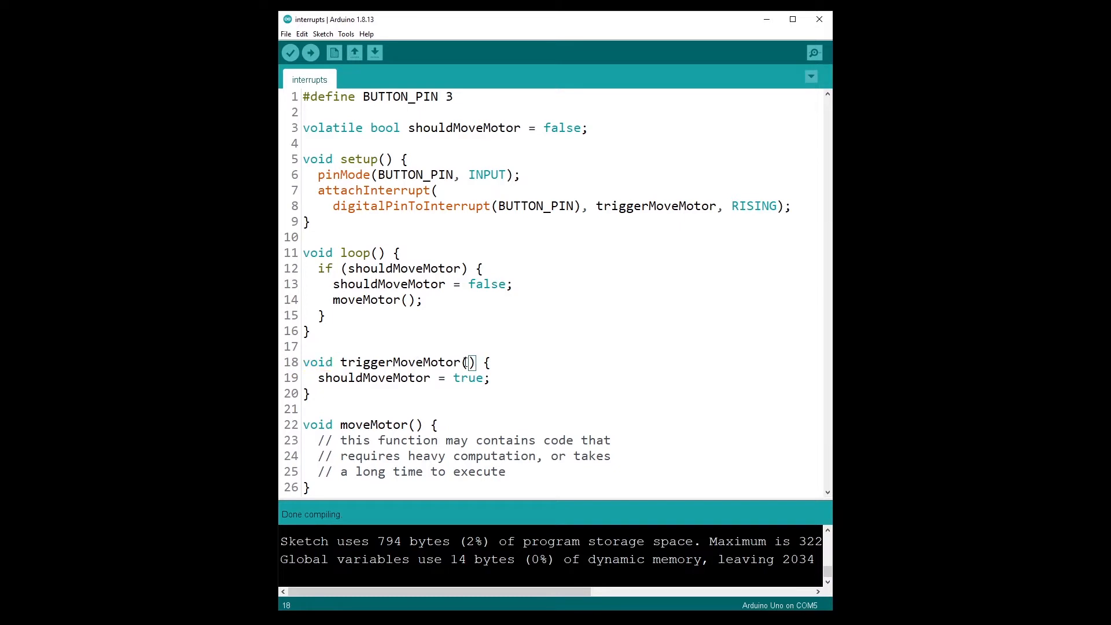
mouse_move(376, 327)
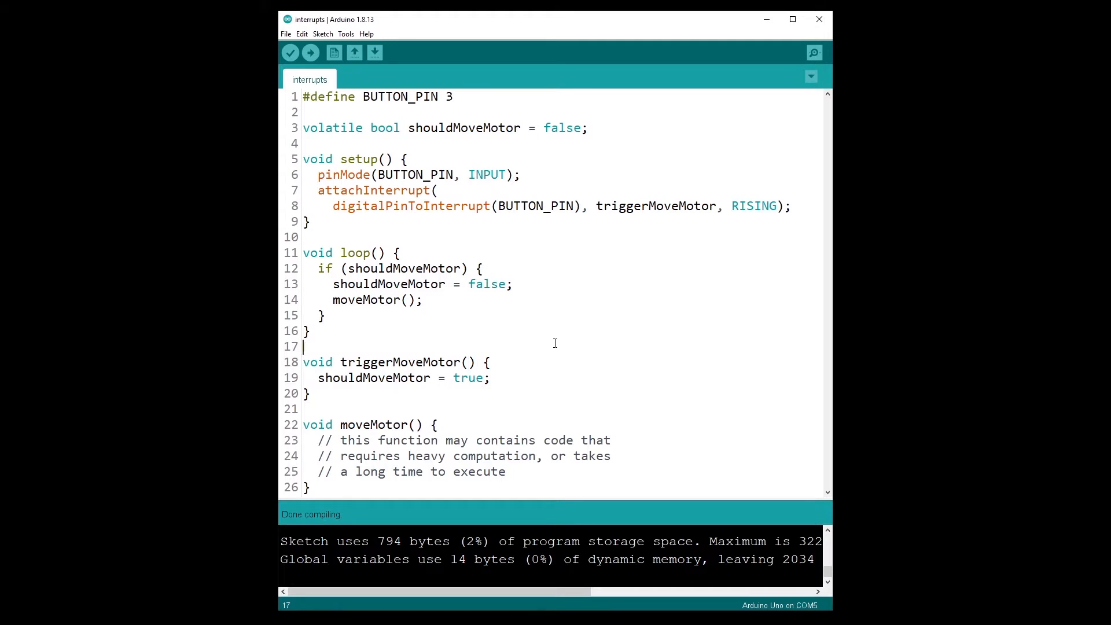
left_click(601, 315)
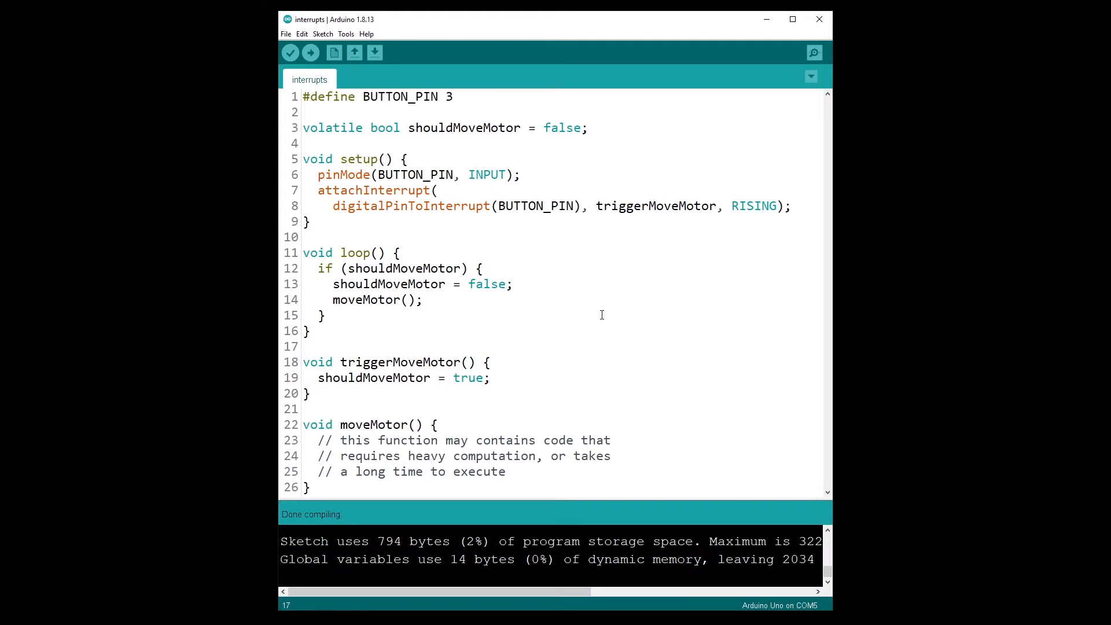
mouse_move(471, 355)
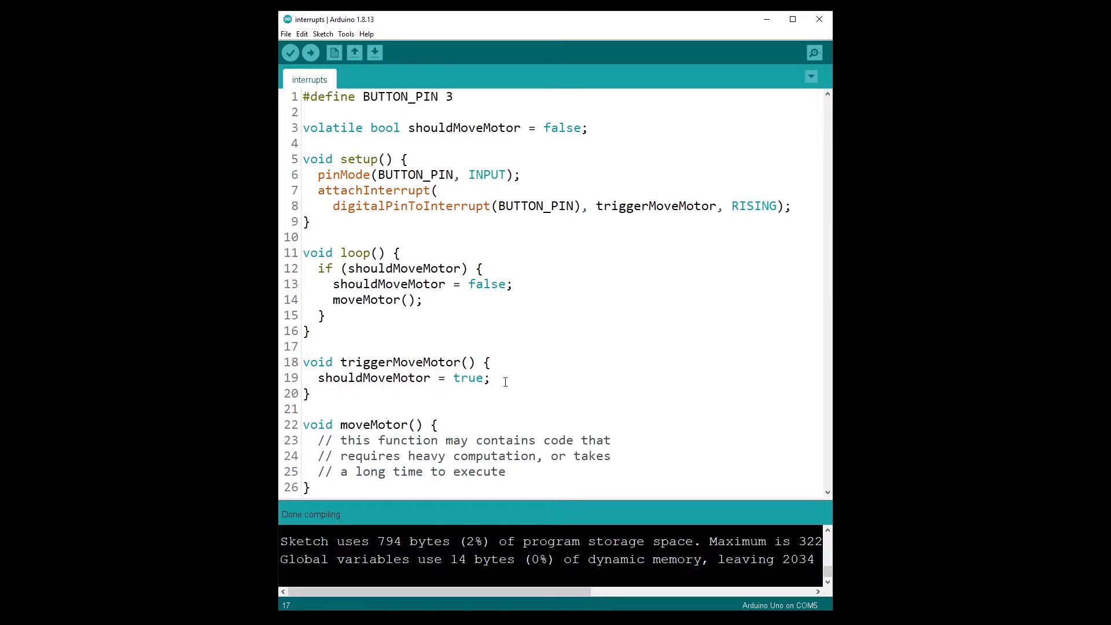
left_click(303, 346)
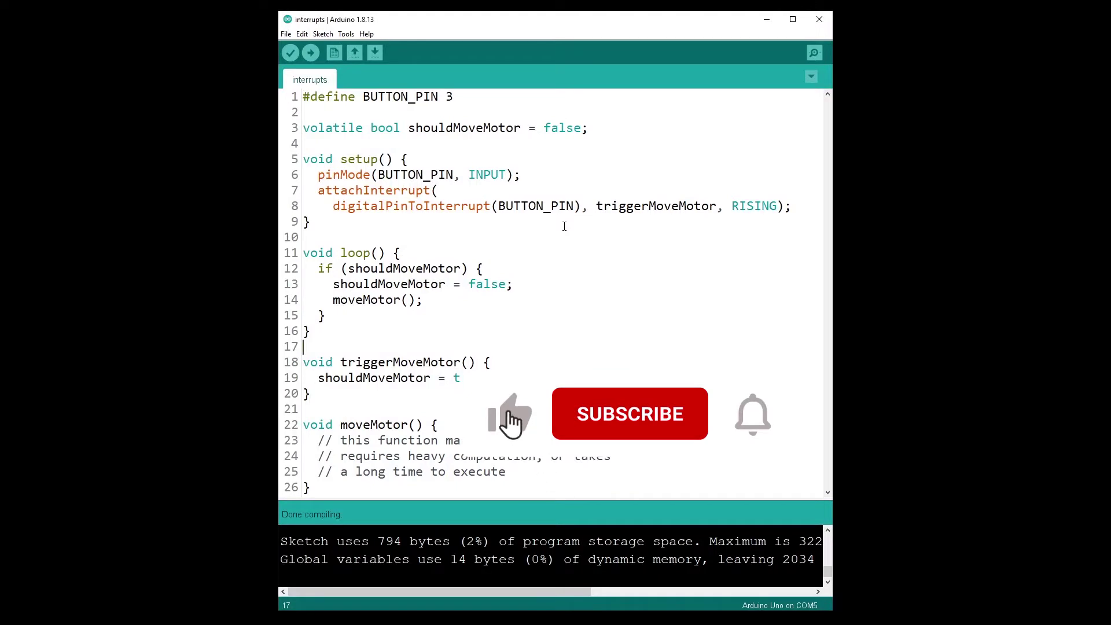
left_click(628, 415)
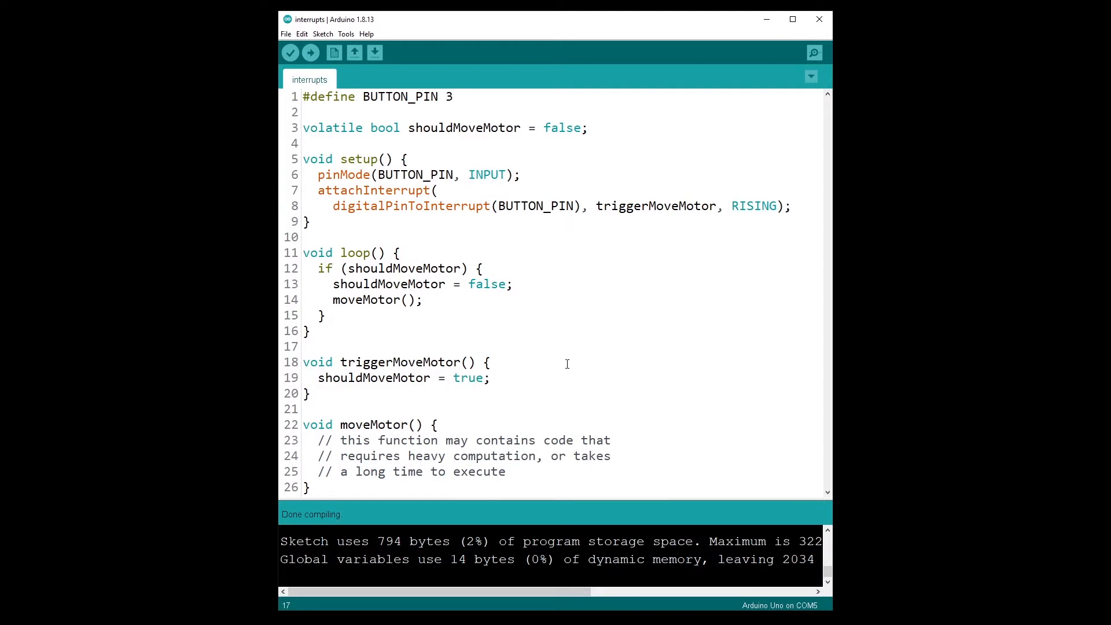
mouse_move(531, 383)
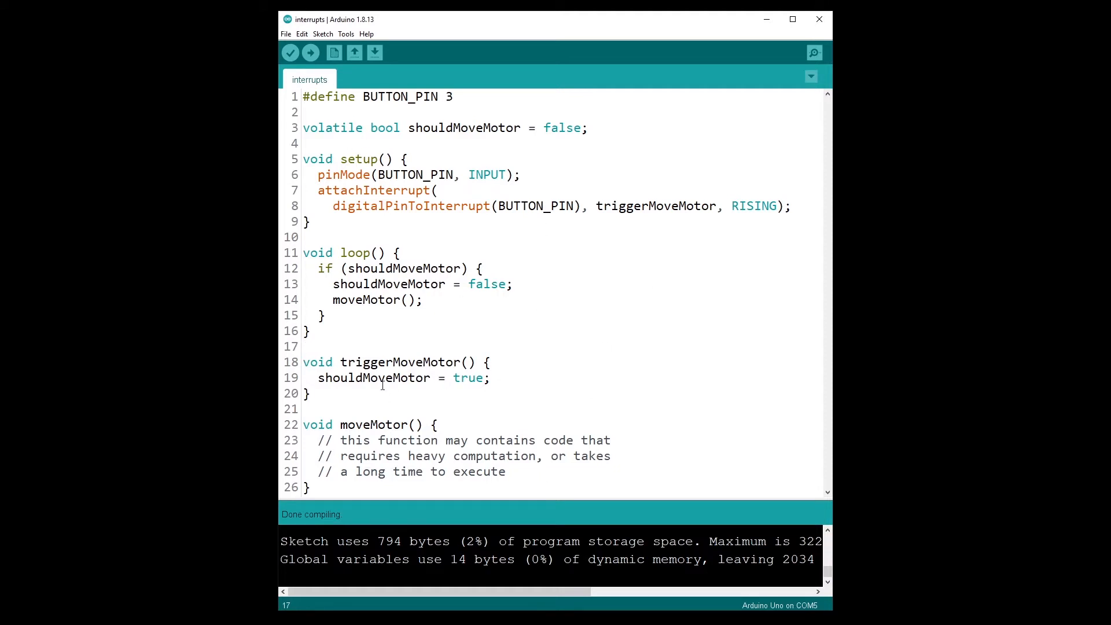
mouse_move(545, 374)
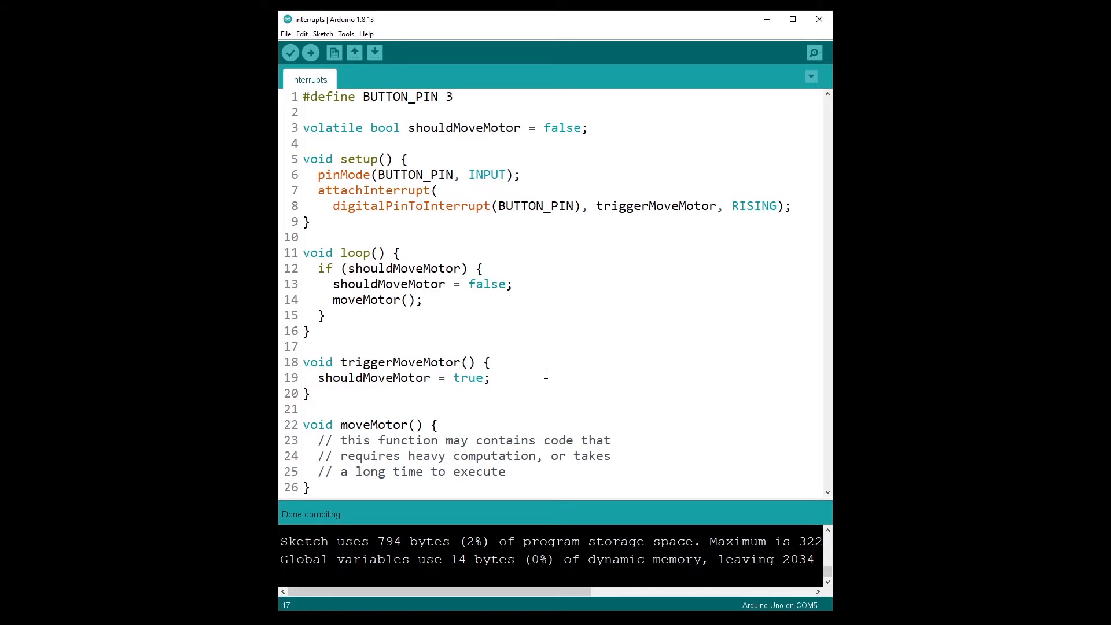
mouse_move(539, 383)
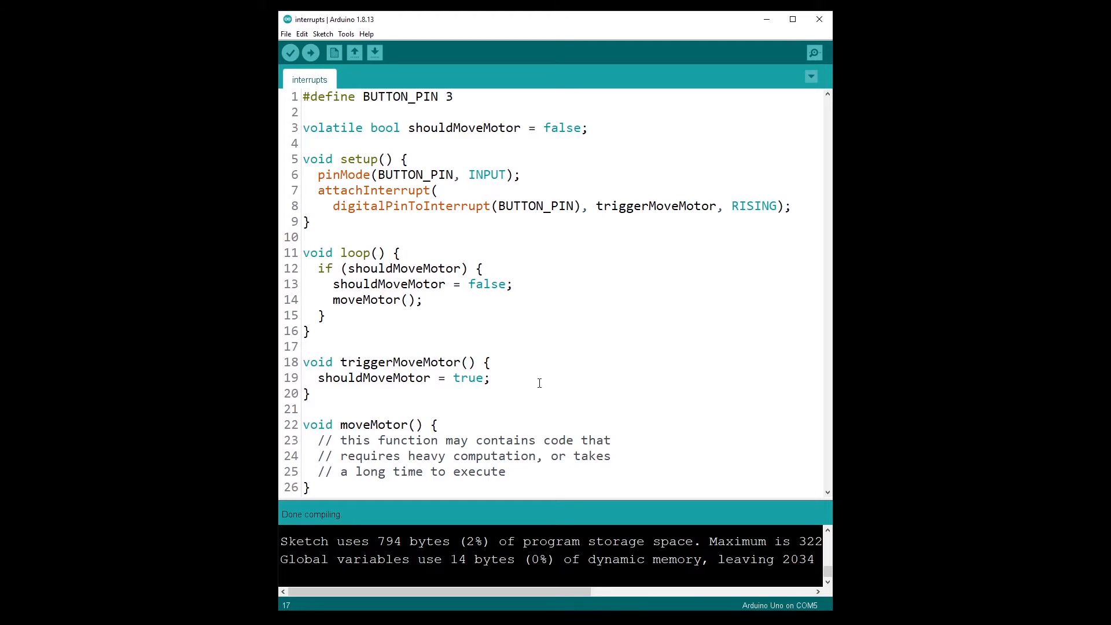
mouse_move(536, 366)
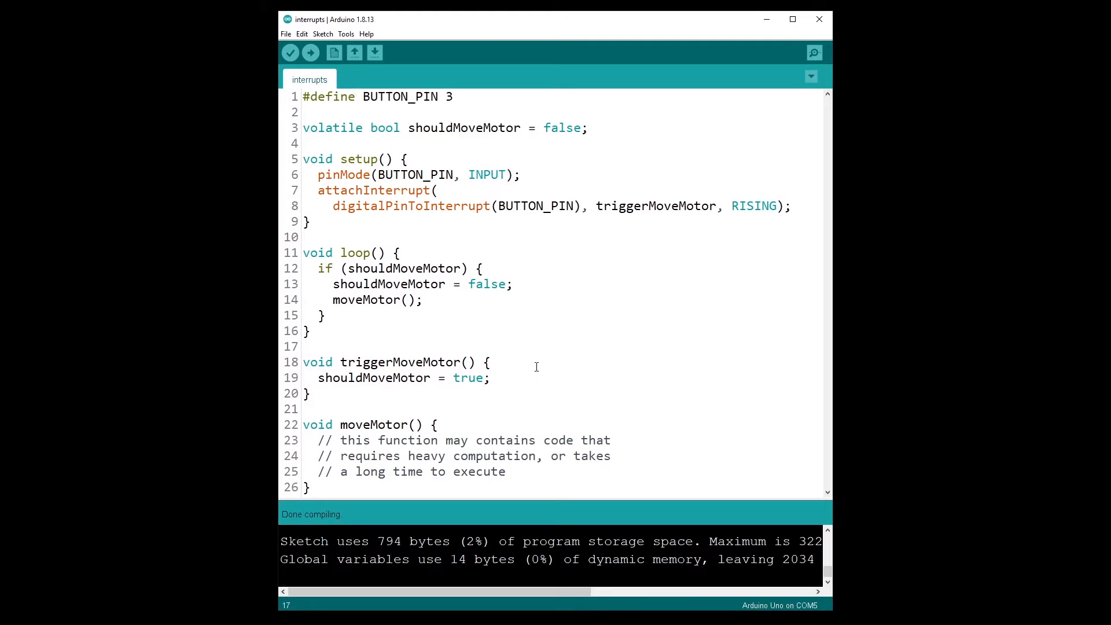
left_click(303, 346)
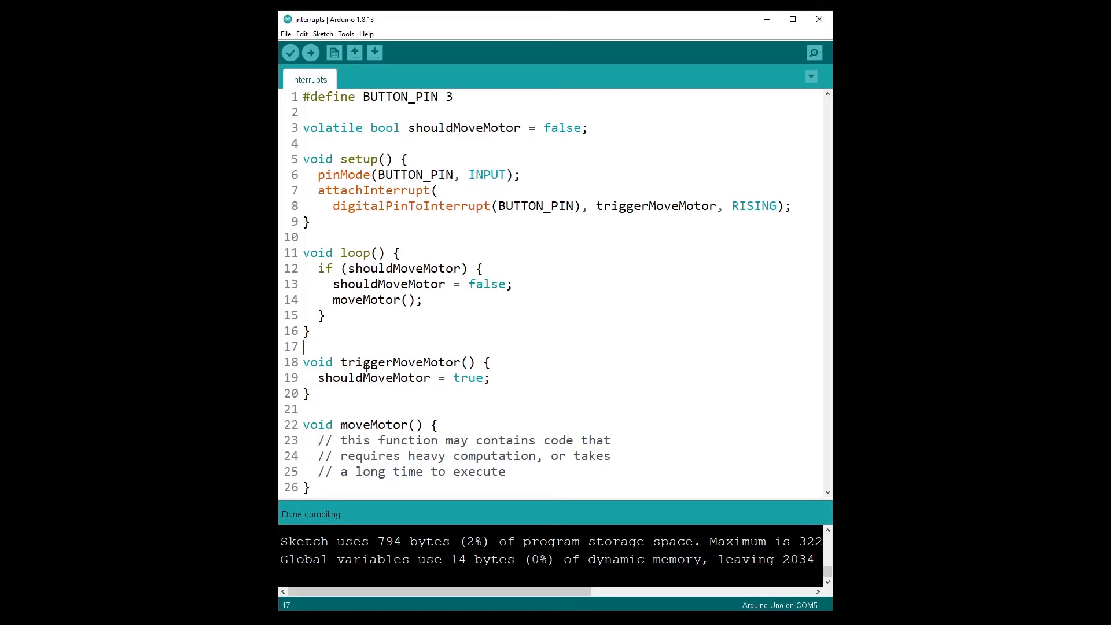
mouse_move(526, 376)
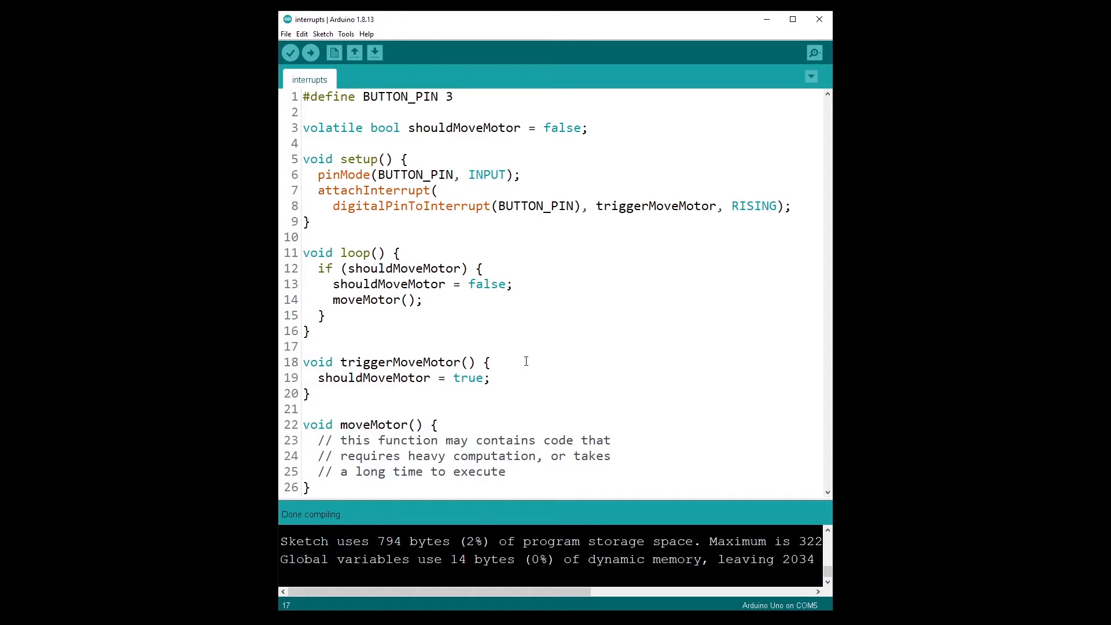
mouse_move(512, 118)
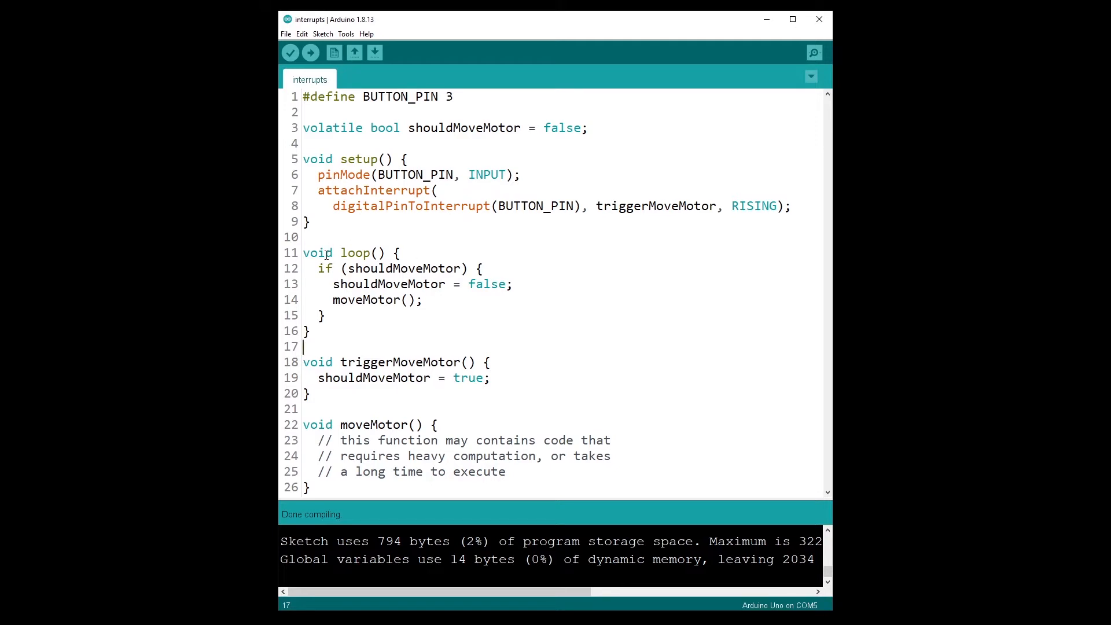
left_click(388, 268)
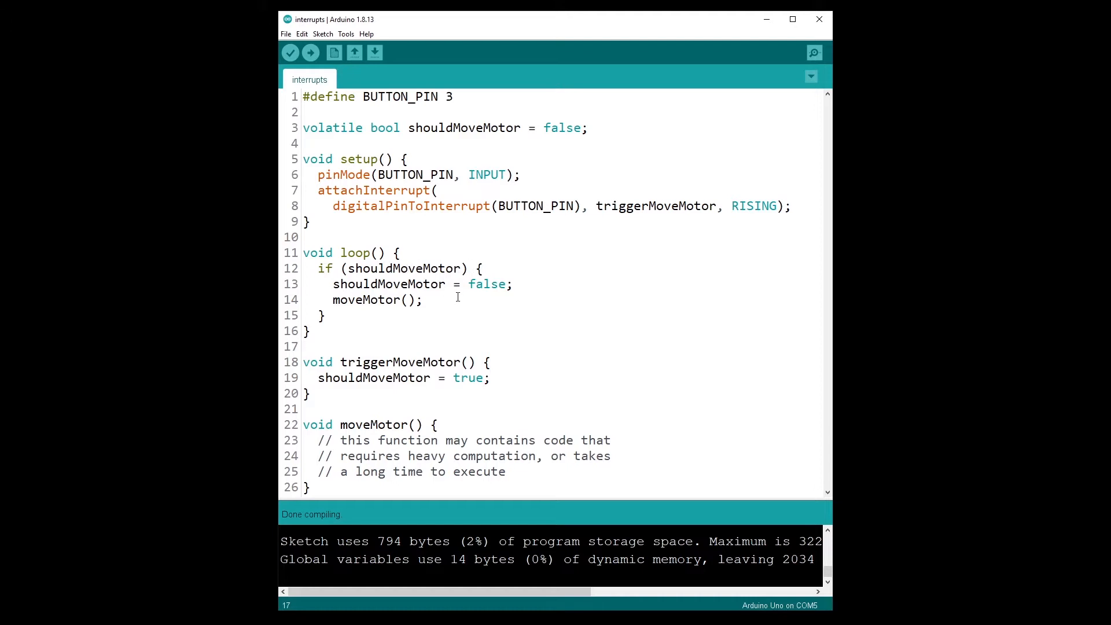
left_click(417, 439)
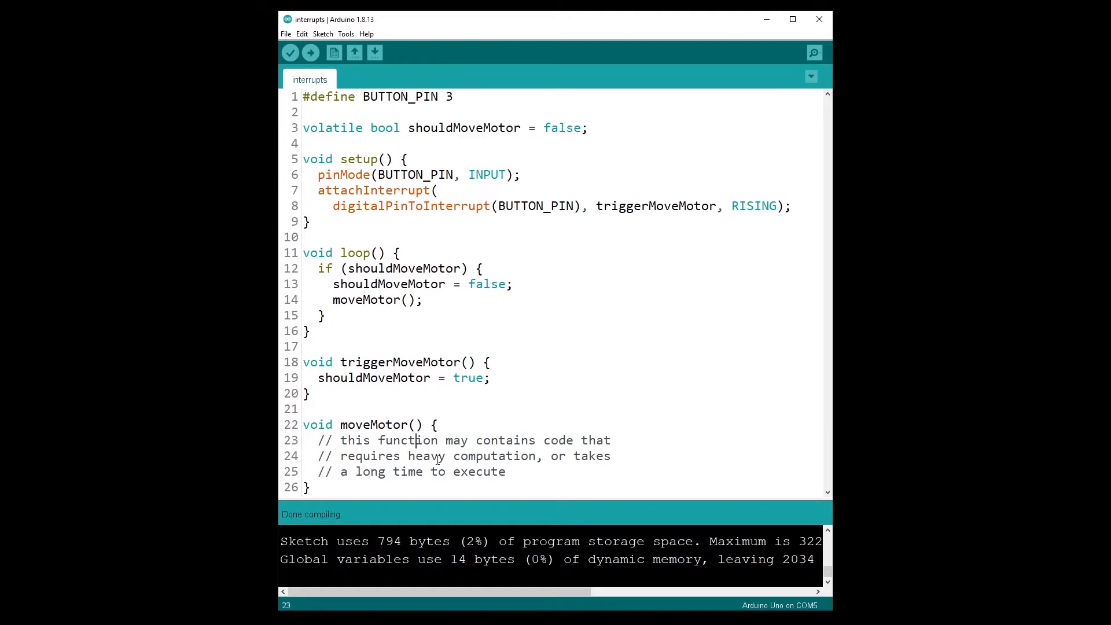
left_click(425, 299)
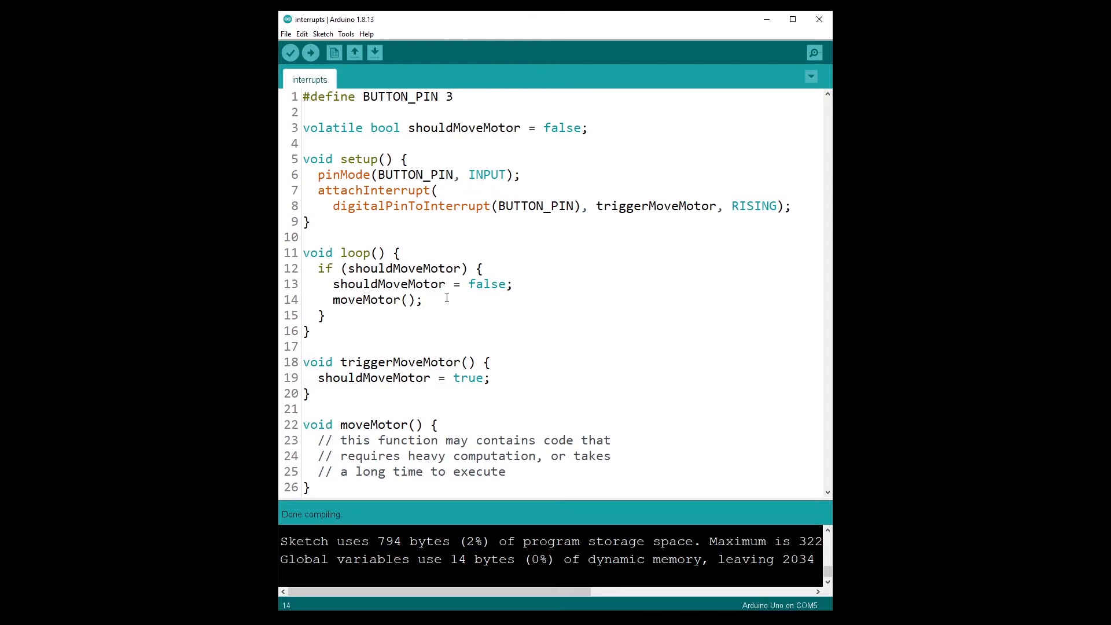
left_click(424, 299)
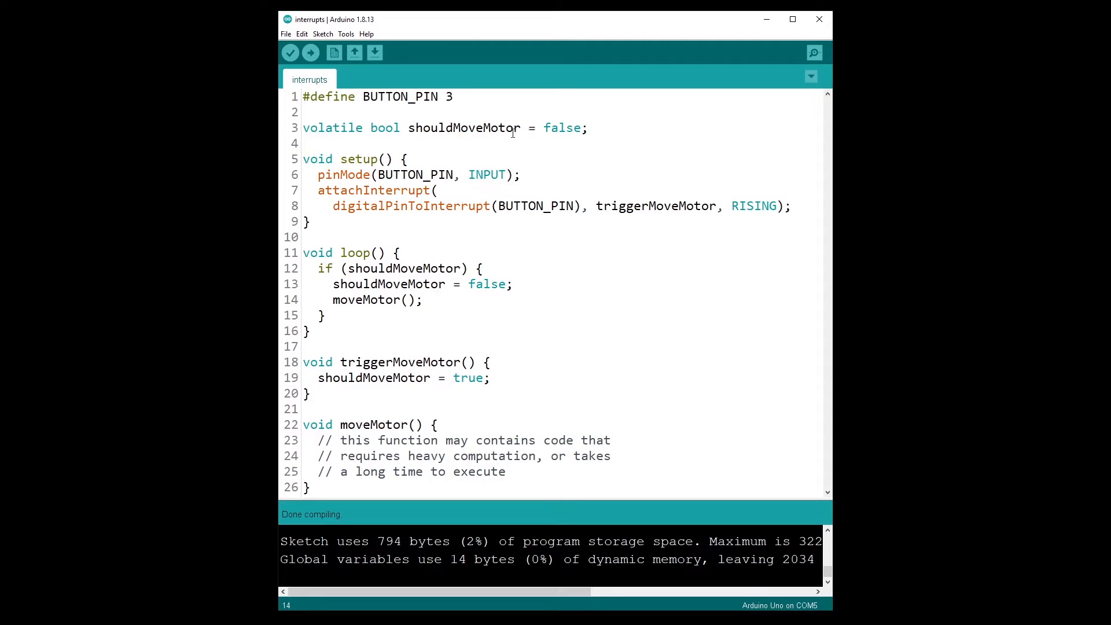
left_click(424, 299)
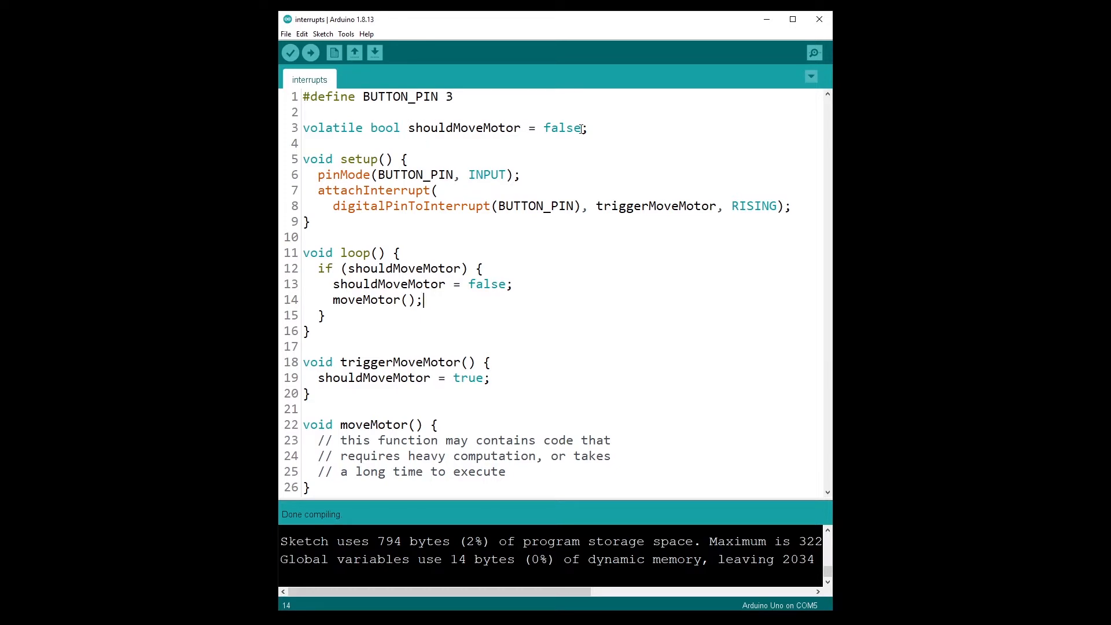
mouse_move(400, 397)
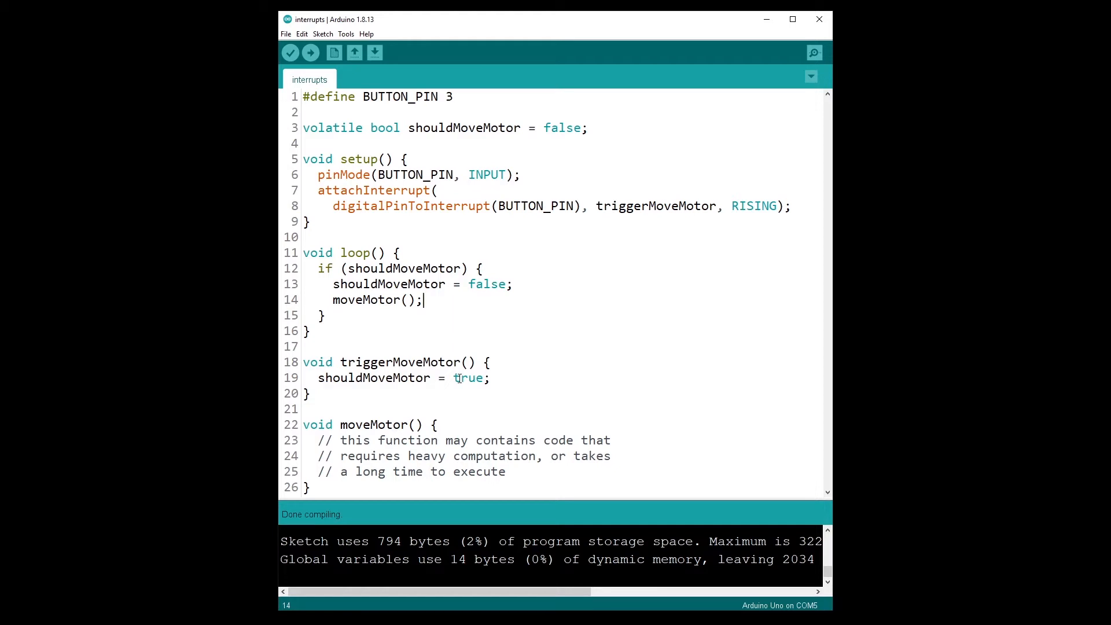
left_click(403, 252)
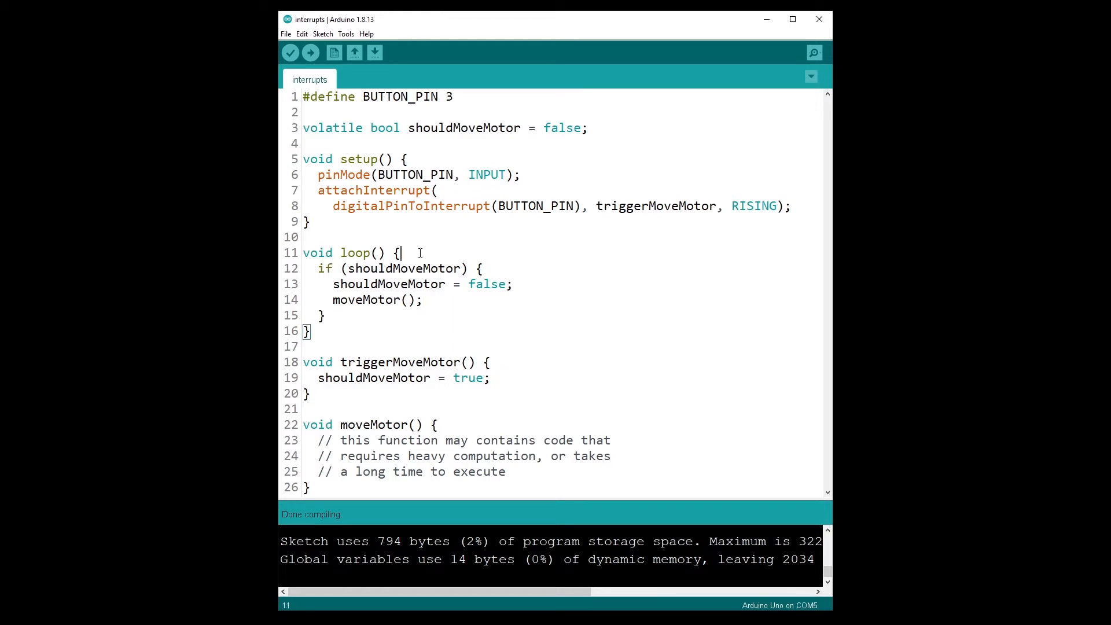
mouse_move(394, 276)
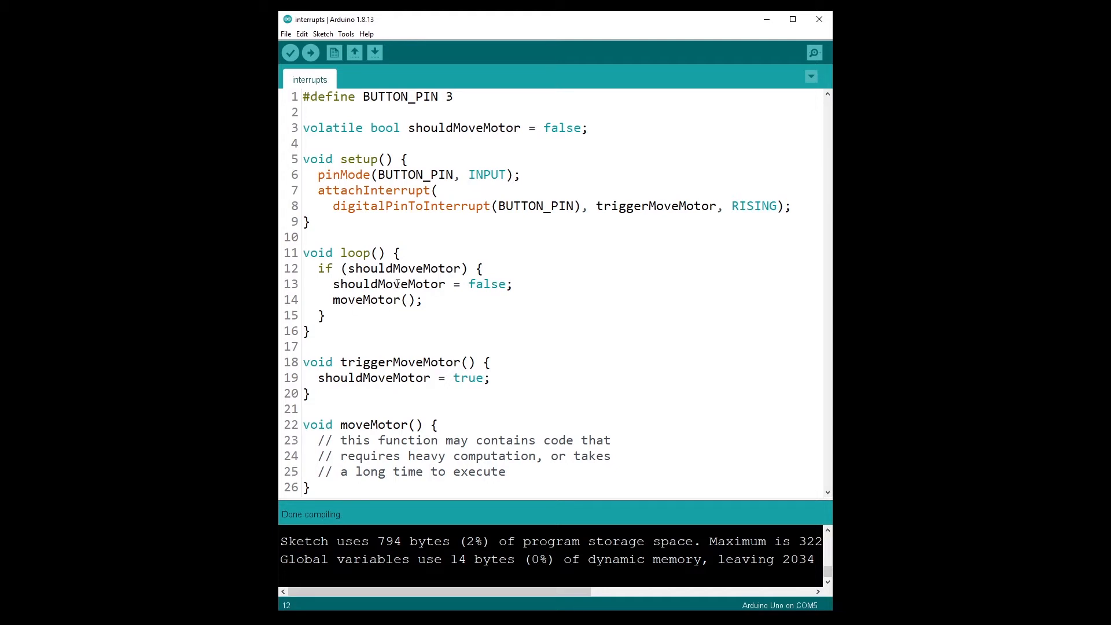
left_click(521, 283)
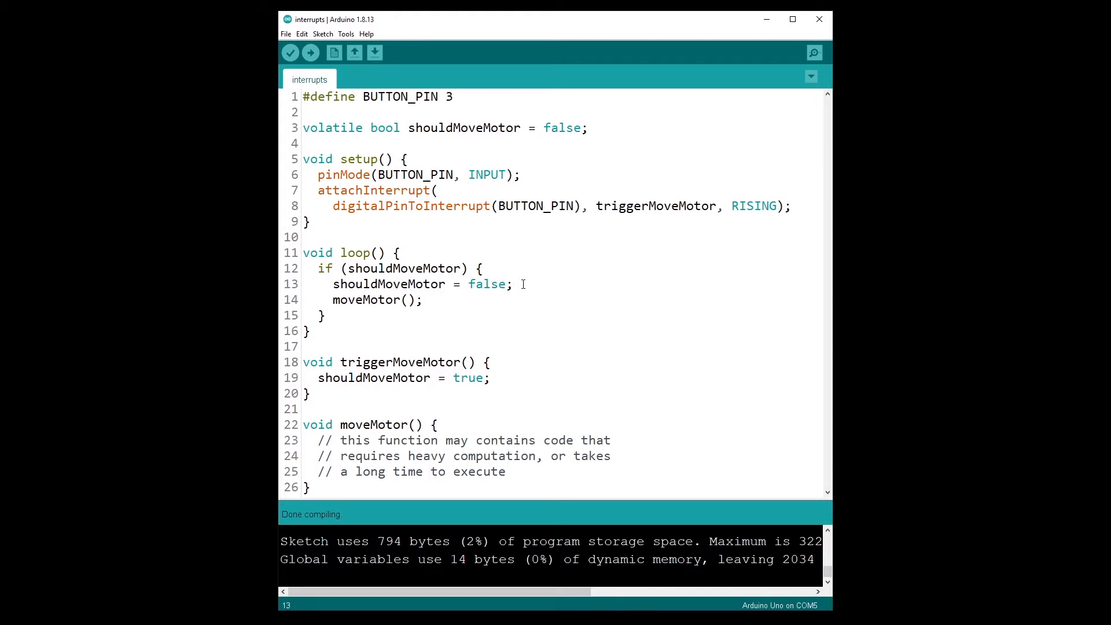
left_click(491, 378)
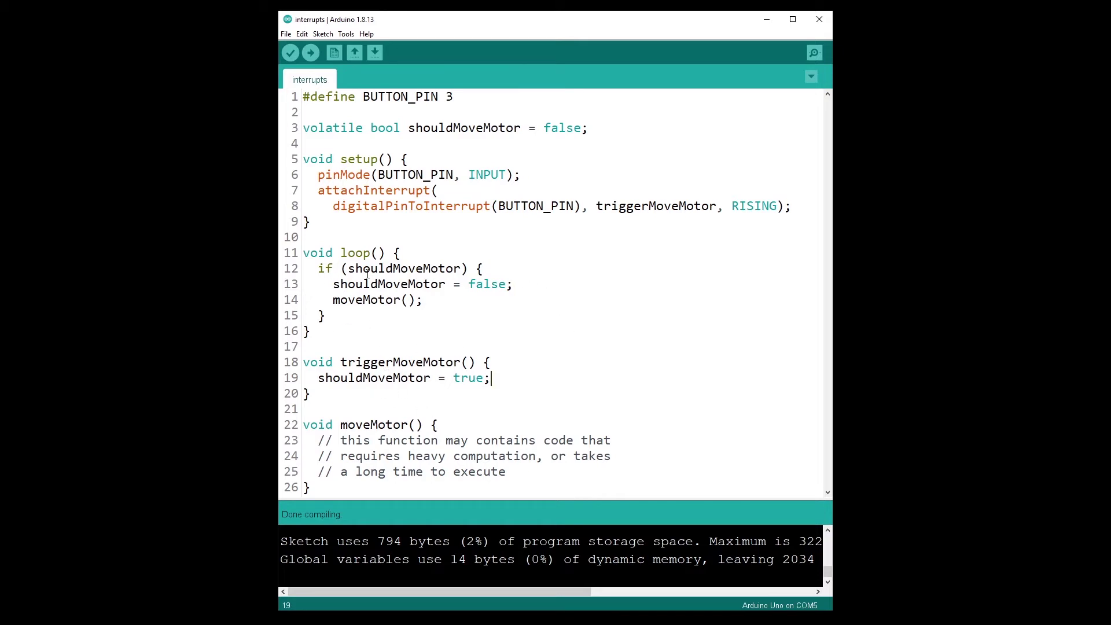
left_click(453, 301)
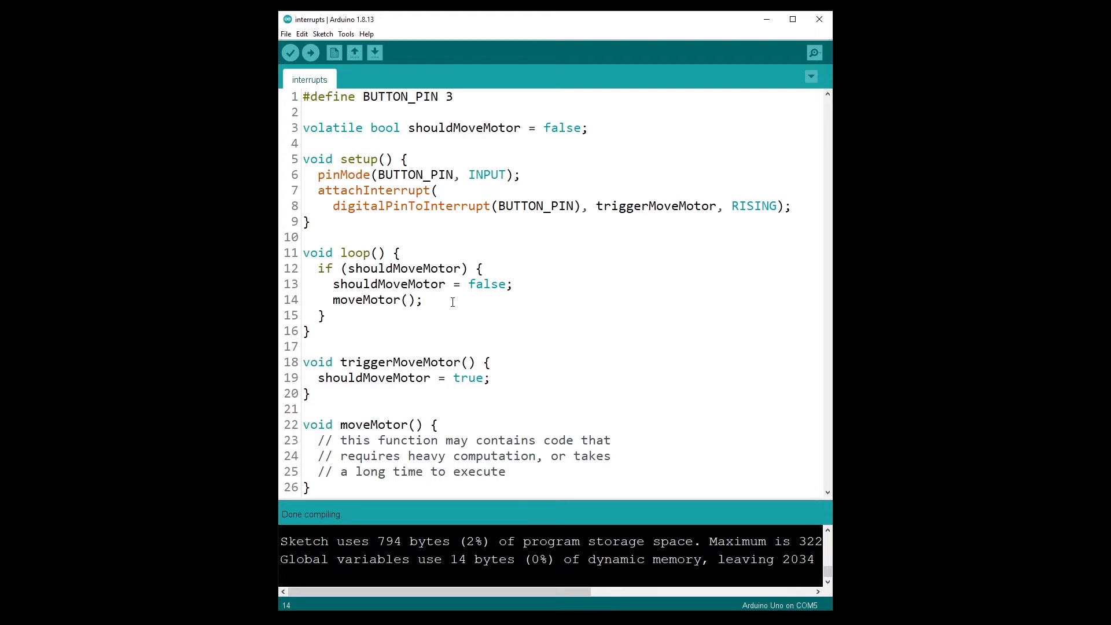
left_click(424, 298)
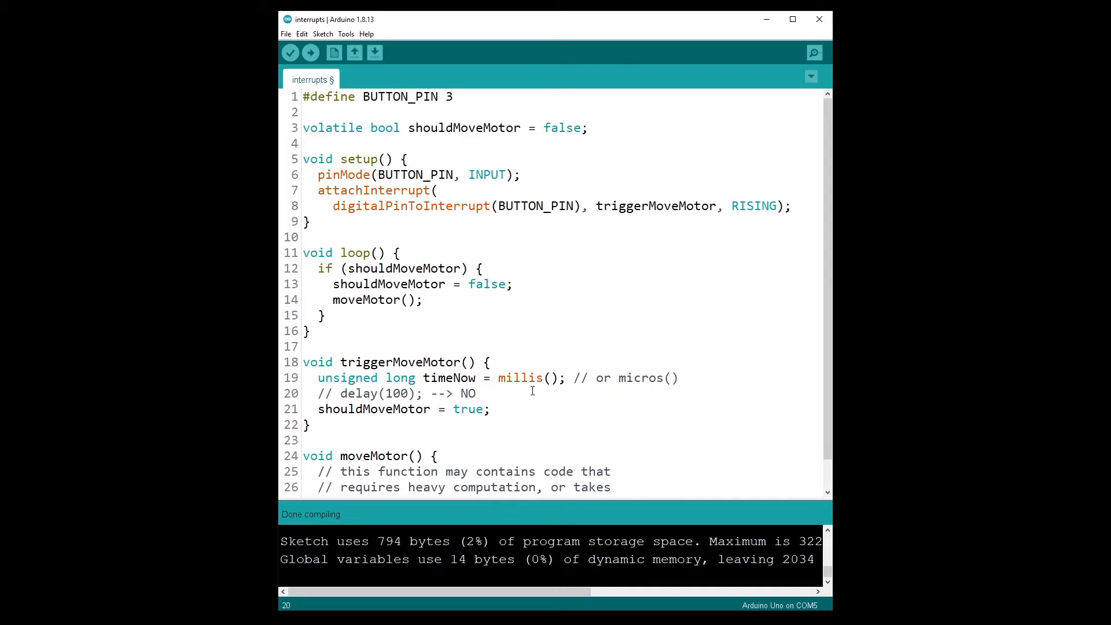
Highlight the millis() call in triggerMoveMotor's timeNow line to emphasise millis-only timing
left_click(476, 393)
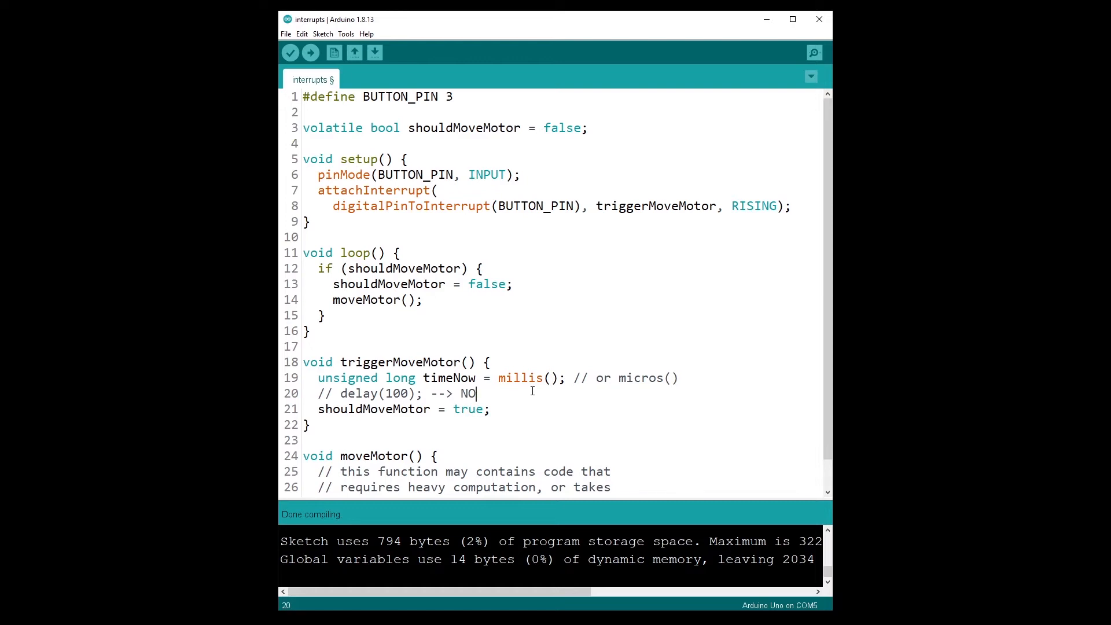
mouse_move(503, 377)
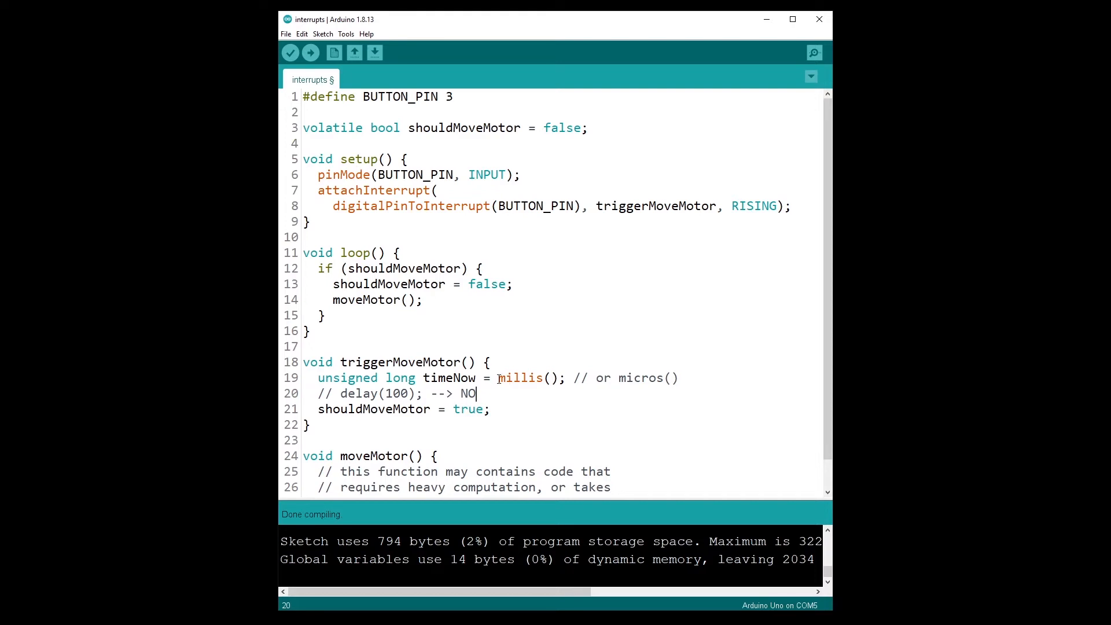
double_click(523, 378)
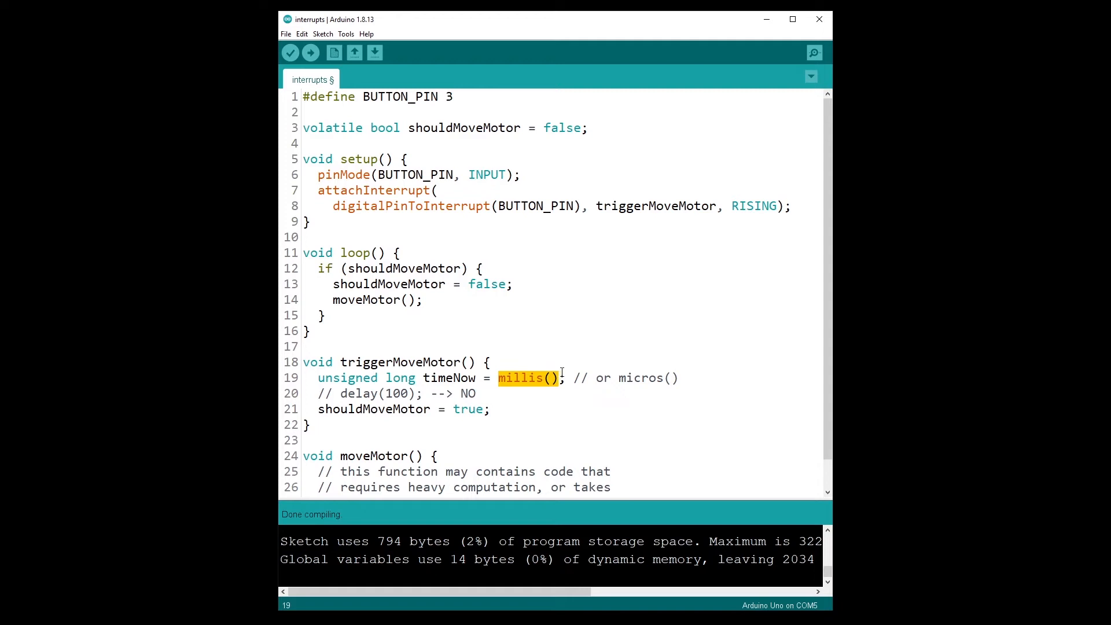
left_click(547, 378)
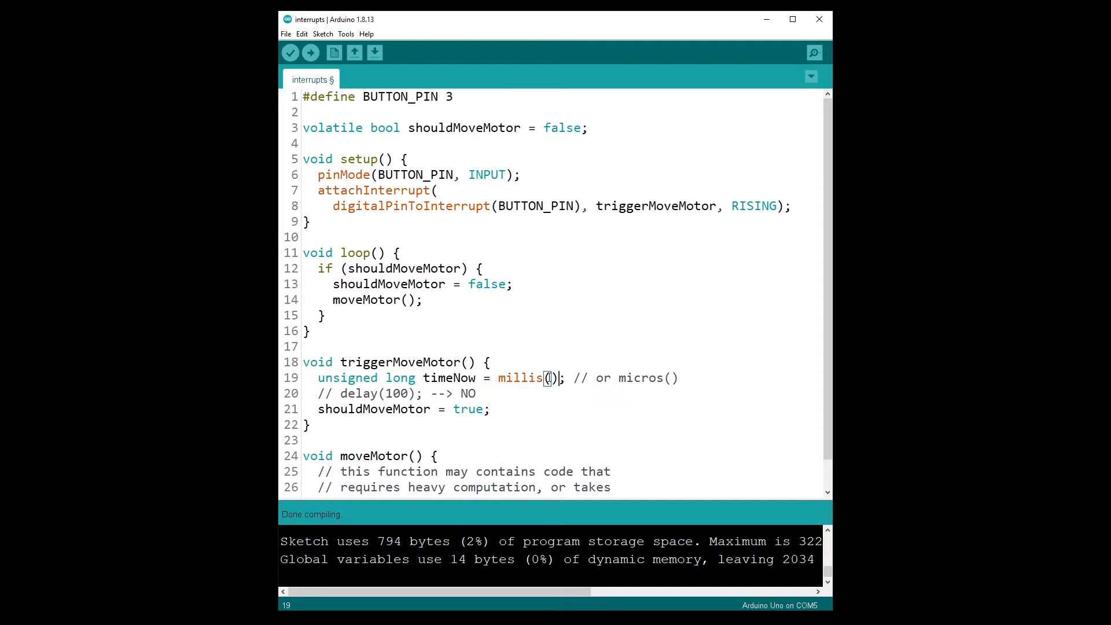
mouse_move(420, 377)
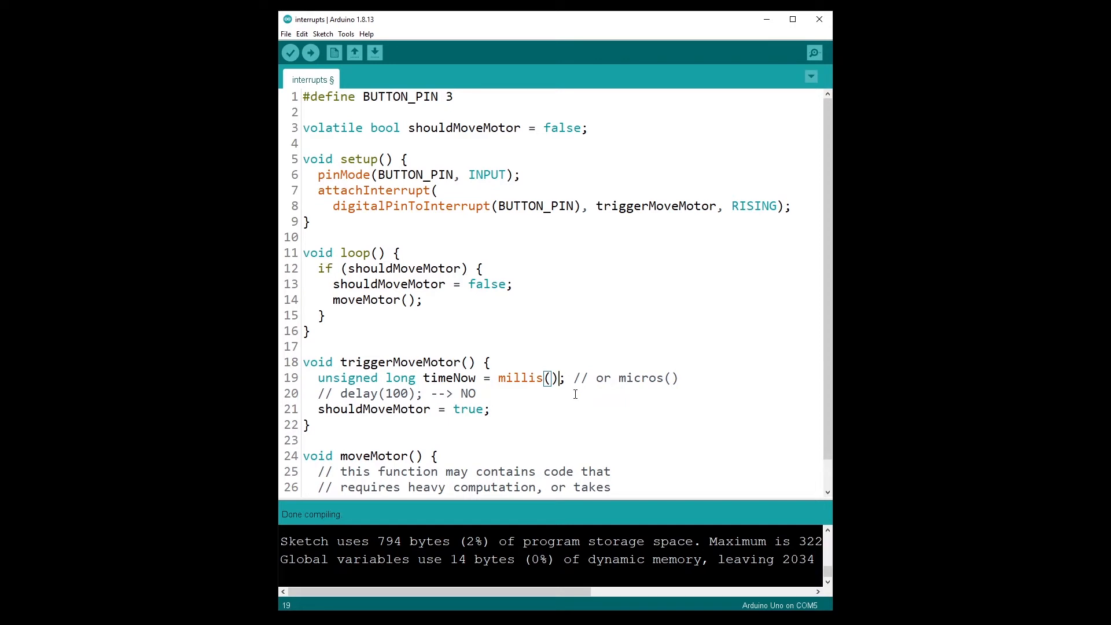
mouse_move(497, 363)
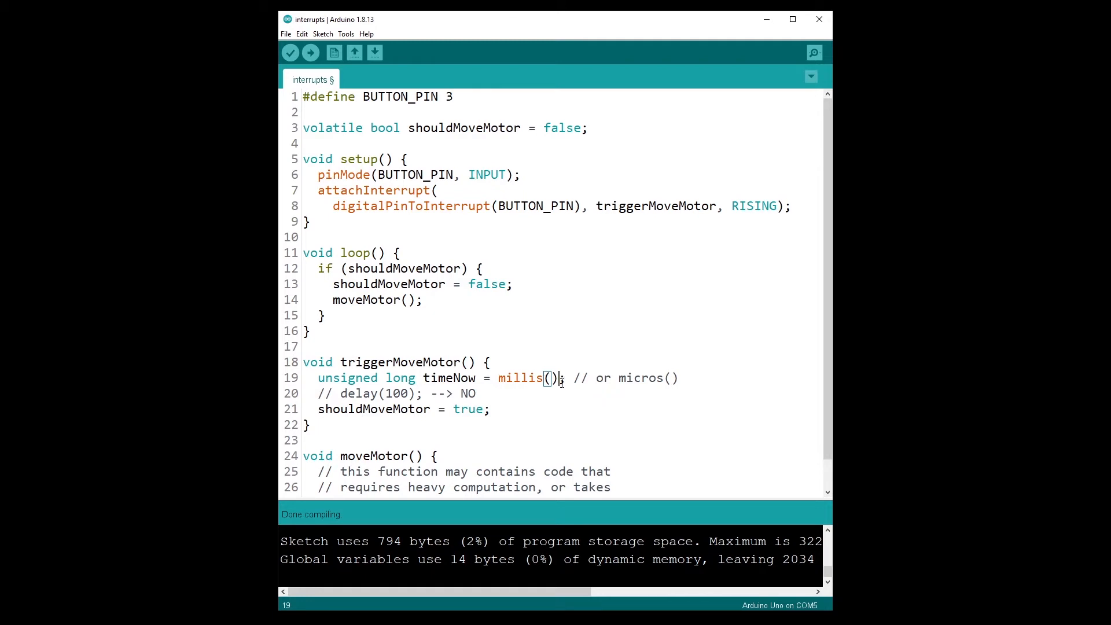
triple_click(439, 378)
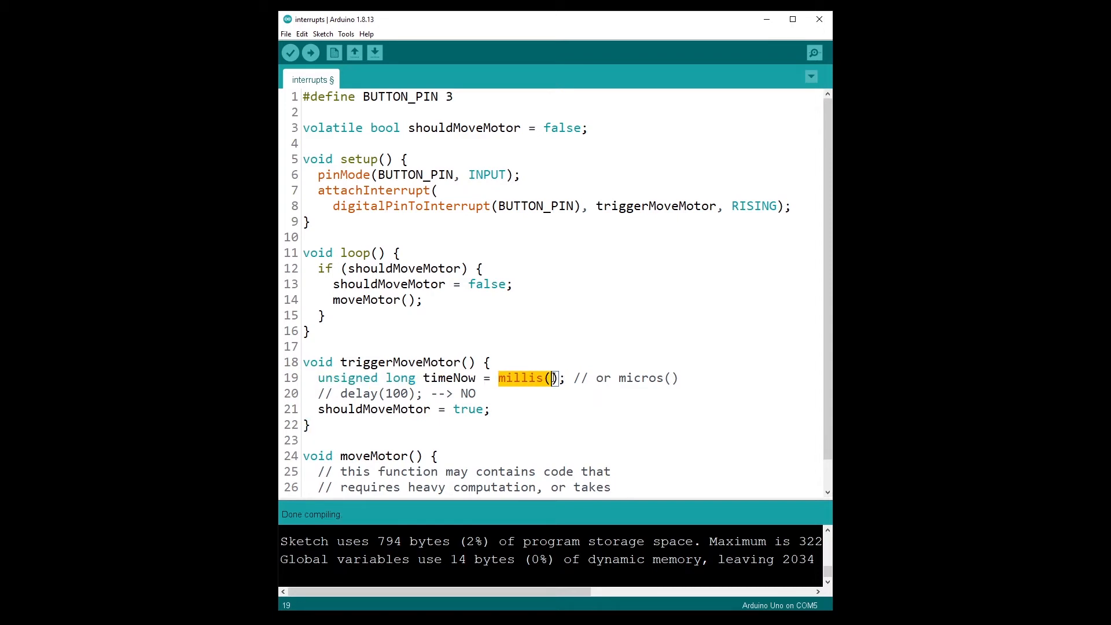
left_click(560, 378)
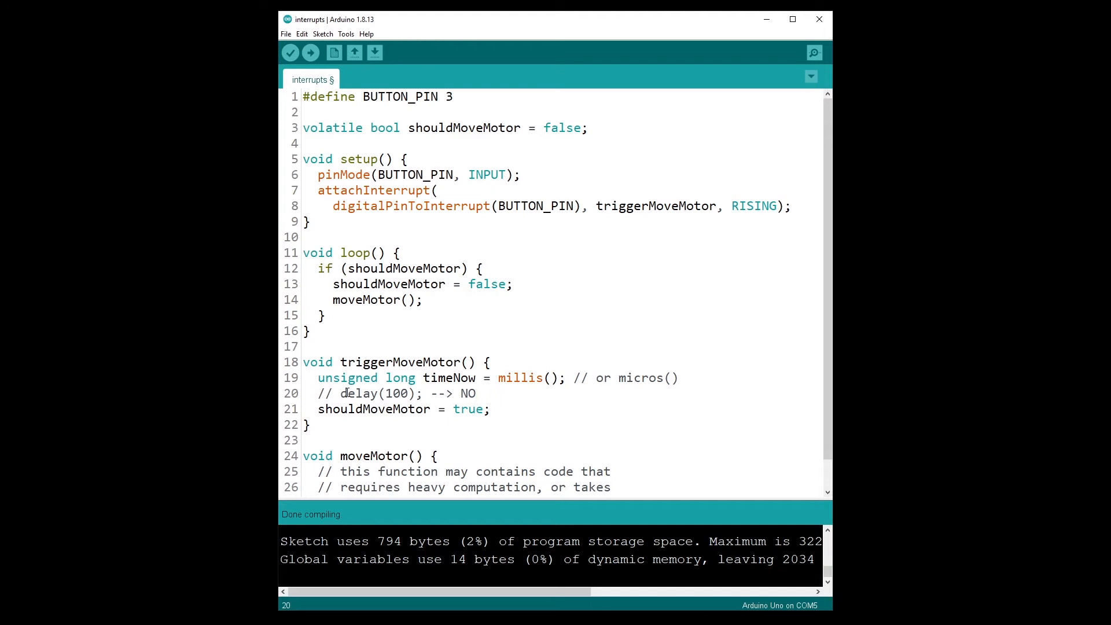
left_click(478, 394)
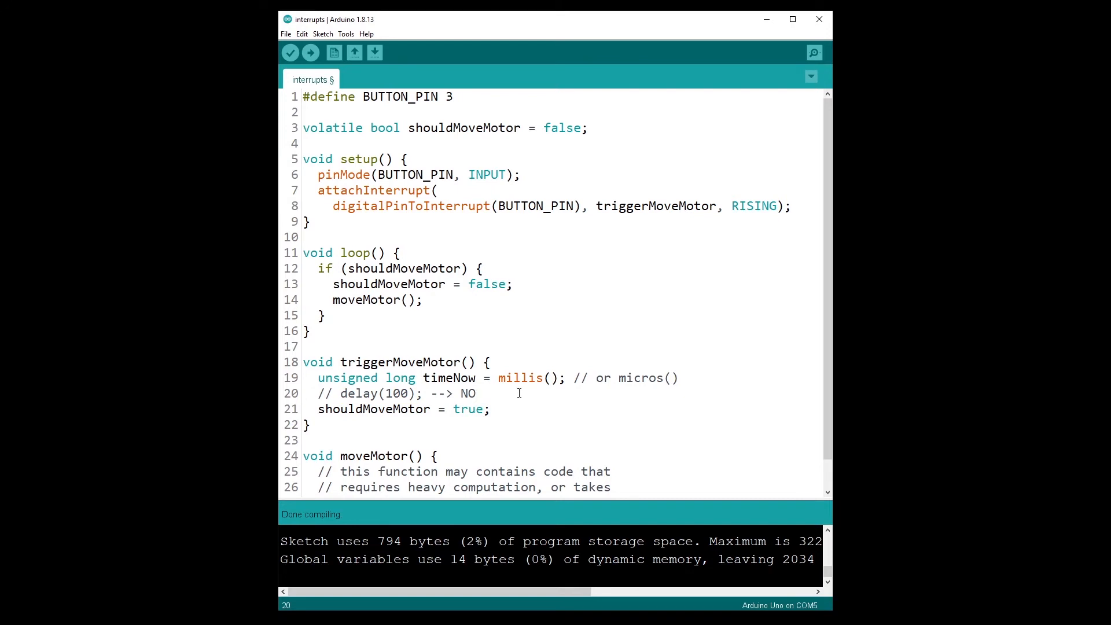
mouse_move(418, 394)
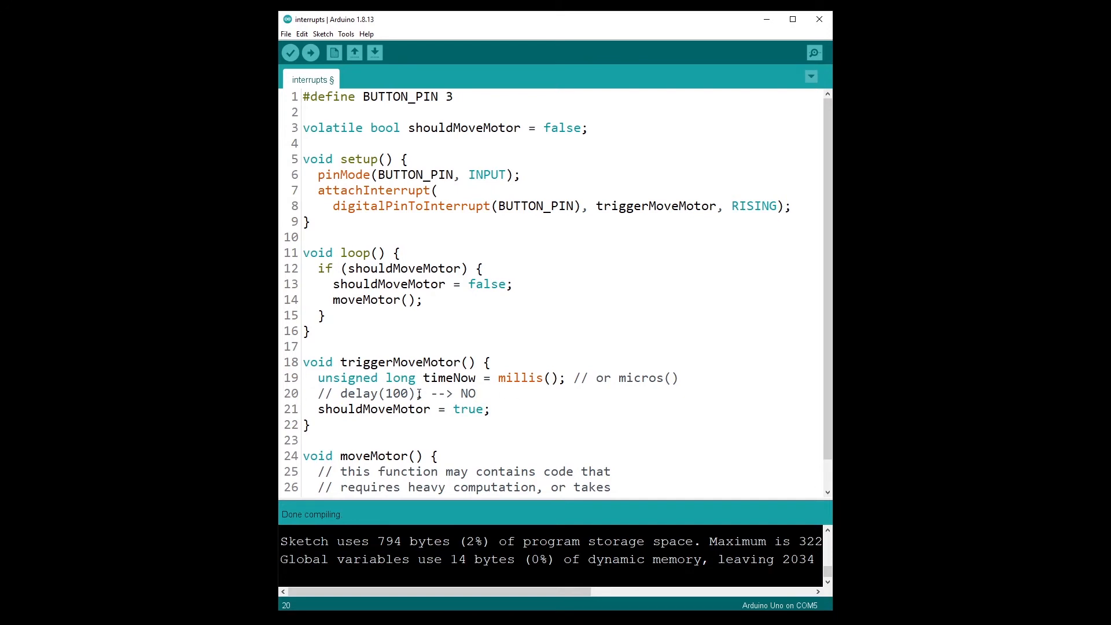
mouse_move(532, 396)
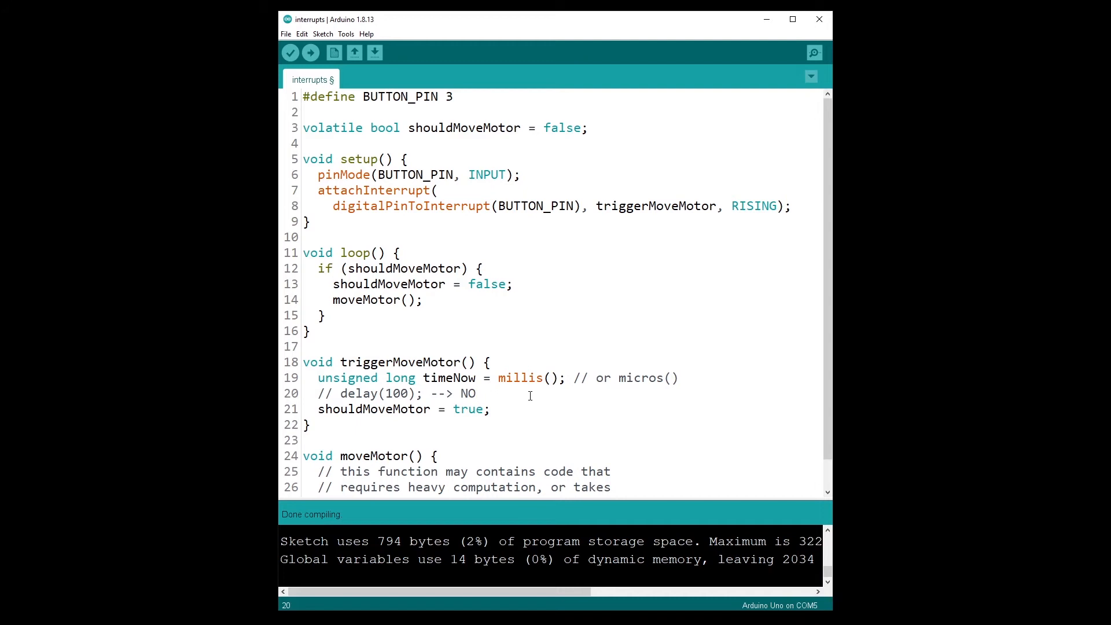
mouse_move(512, 395)
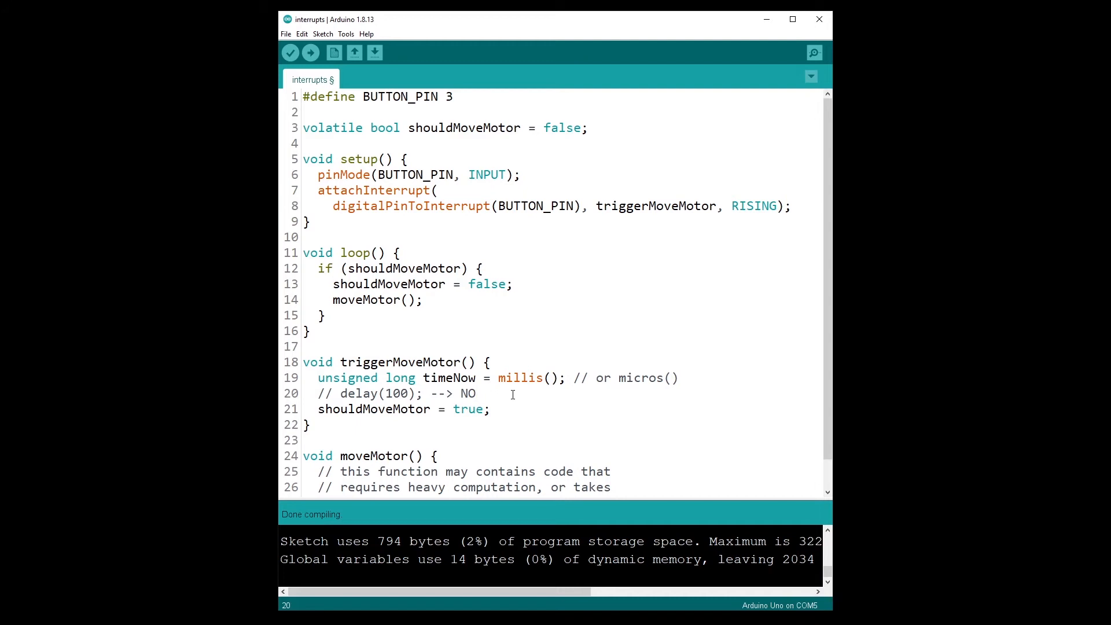
mouse_move(541, 394)
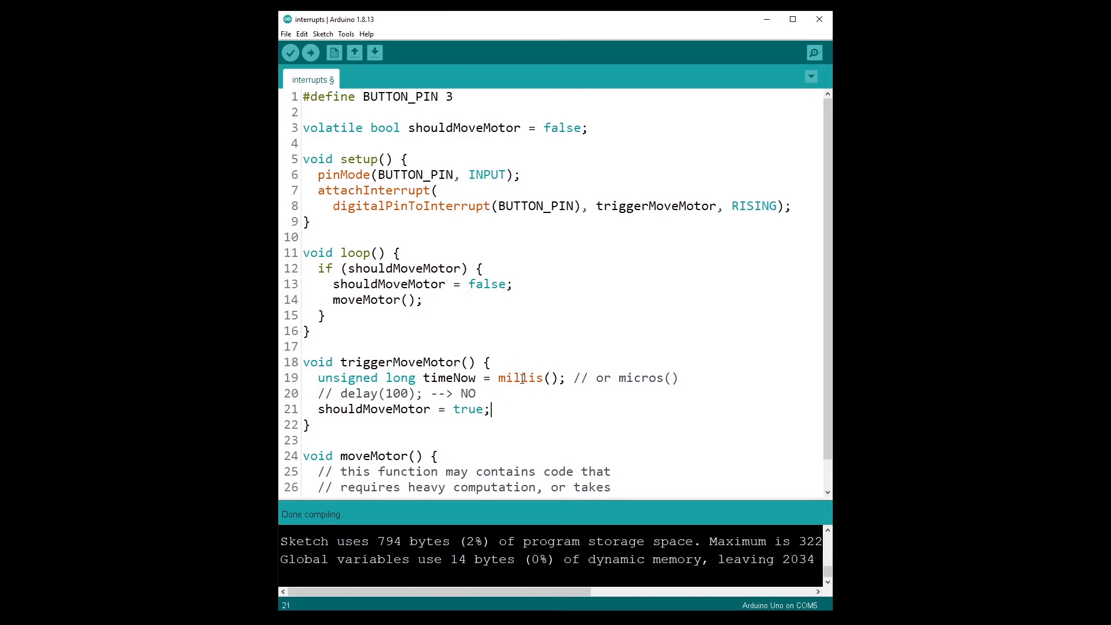
mouse_move(559, 352)
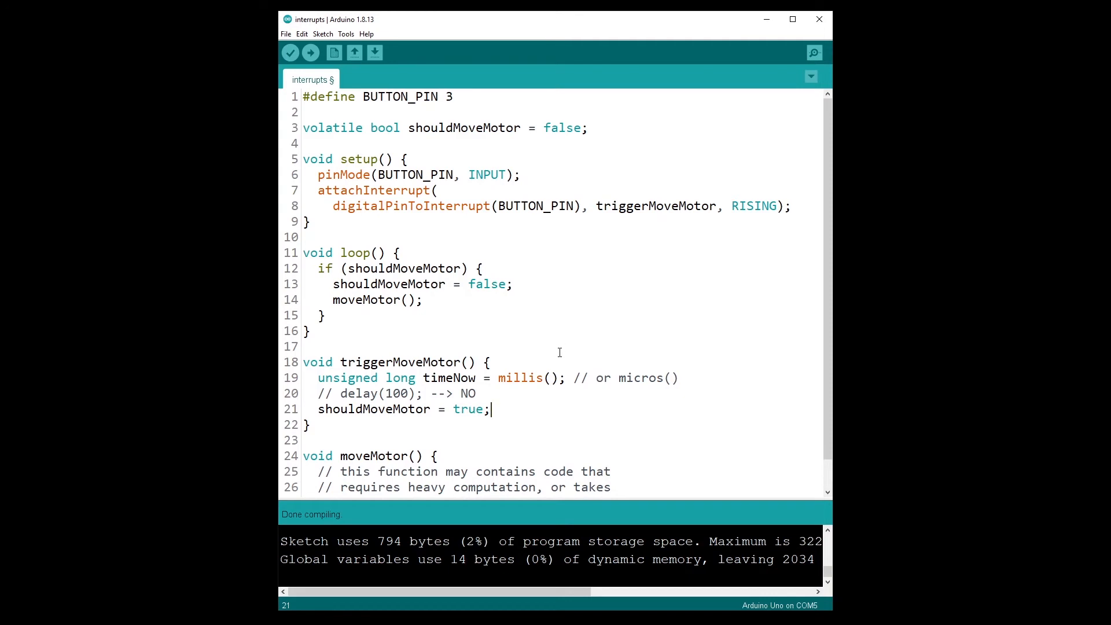
triple_click(440, 377)
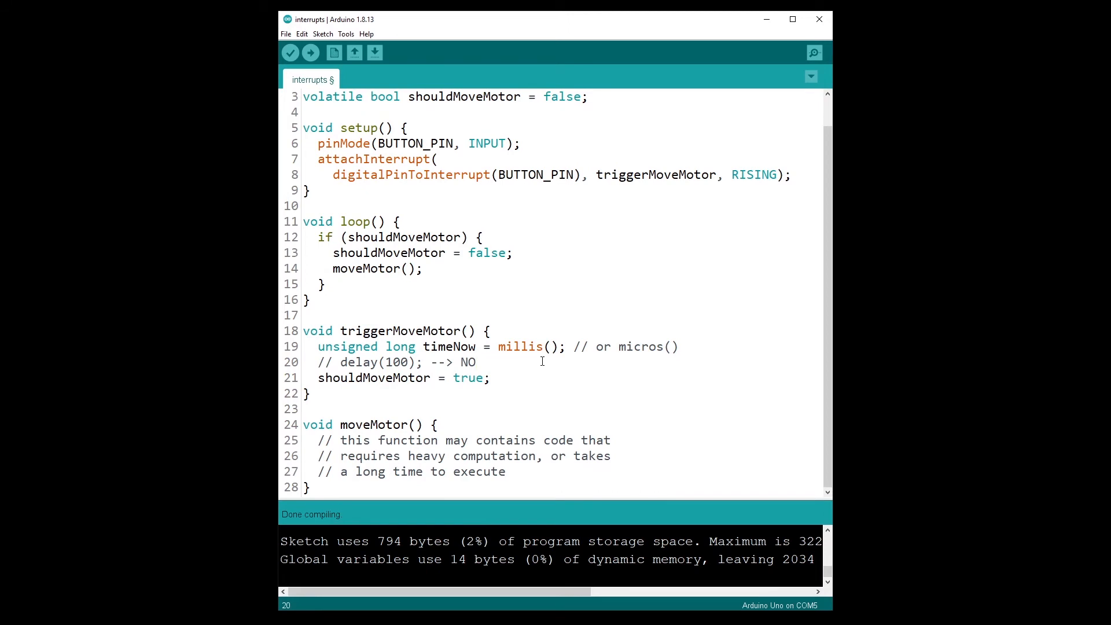
left_click(551, 346)
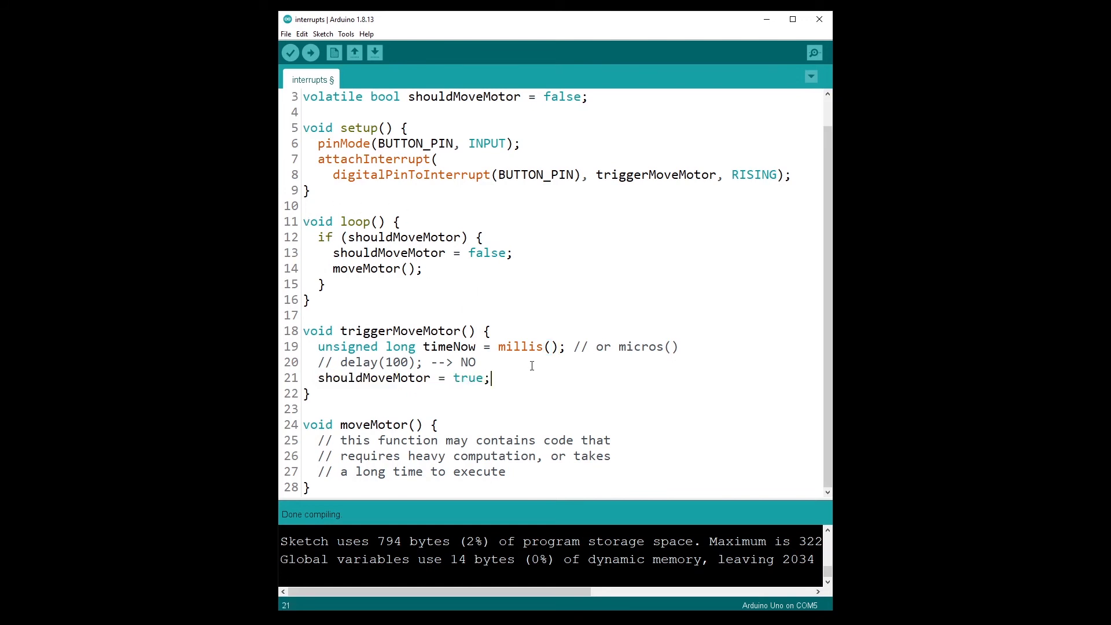
mouse_move(443, 321)
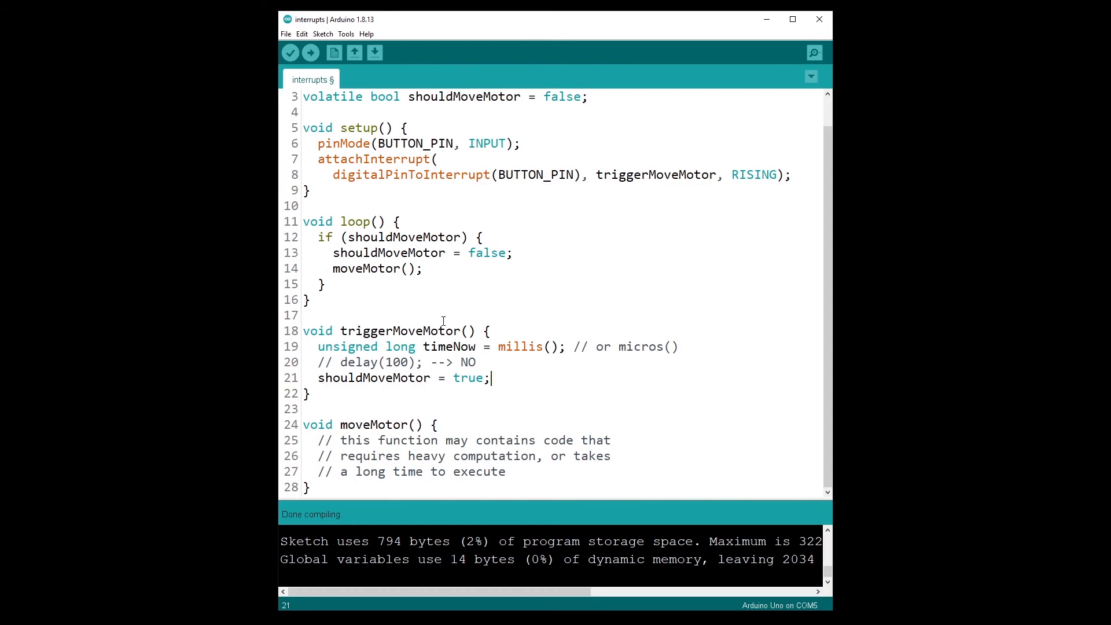
mouse_move(548, 361)
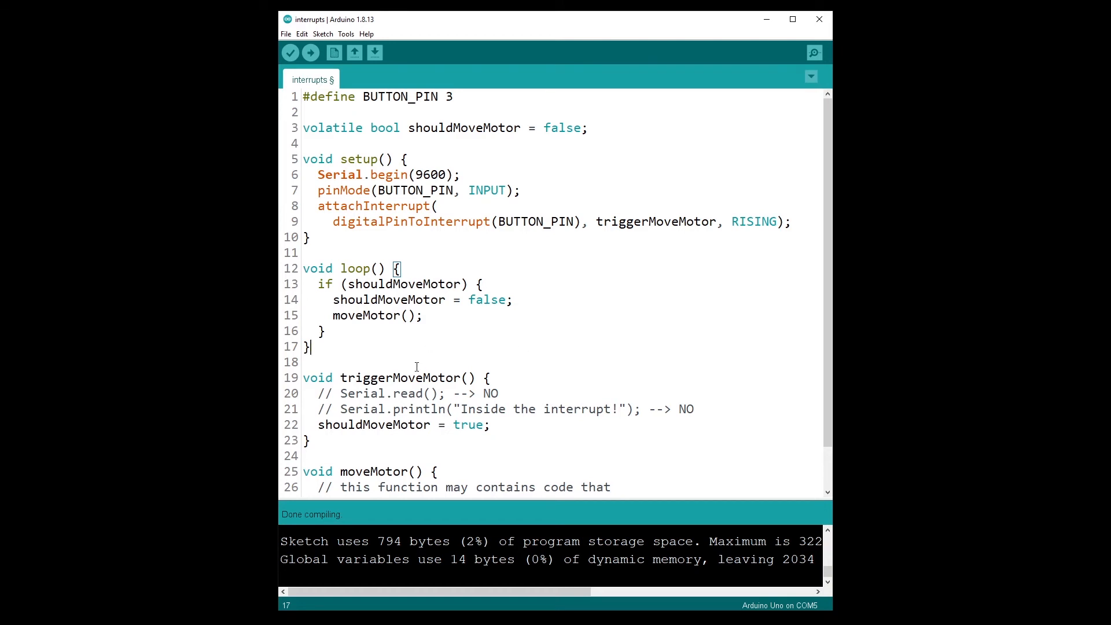
mouse_move(524, 378)
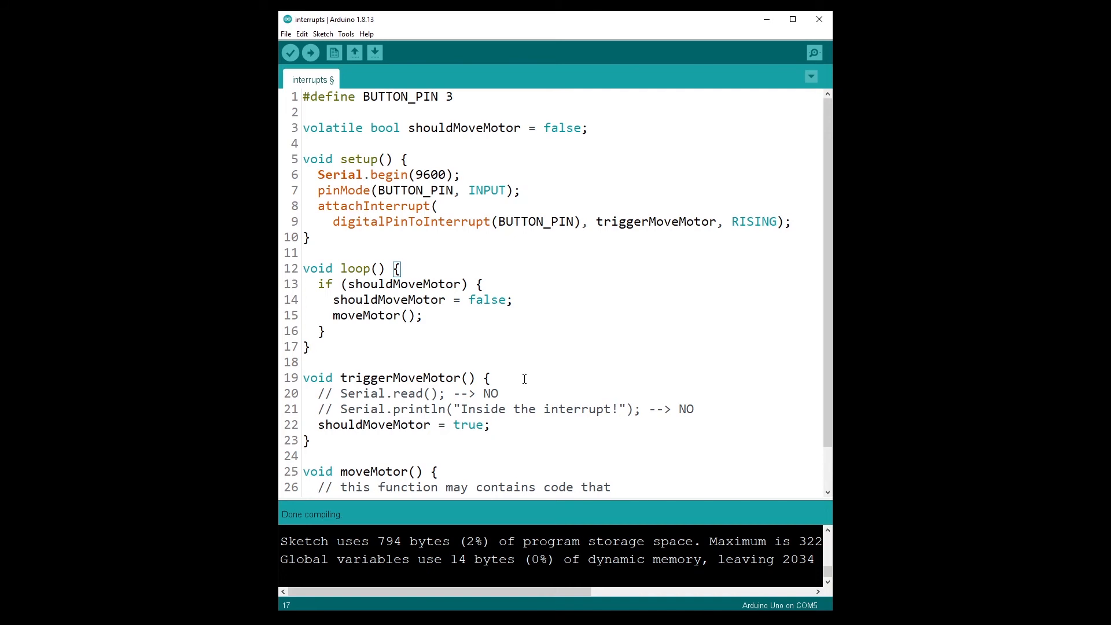
mouse_move(536, 397)
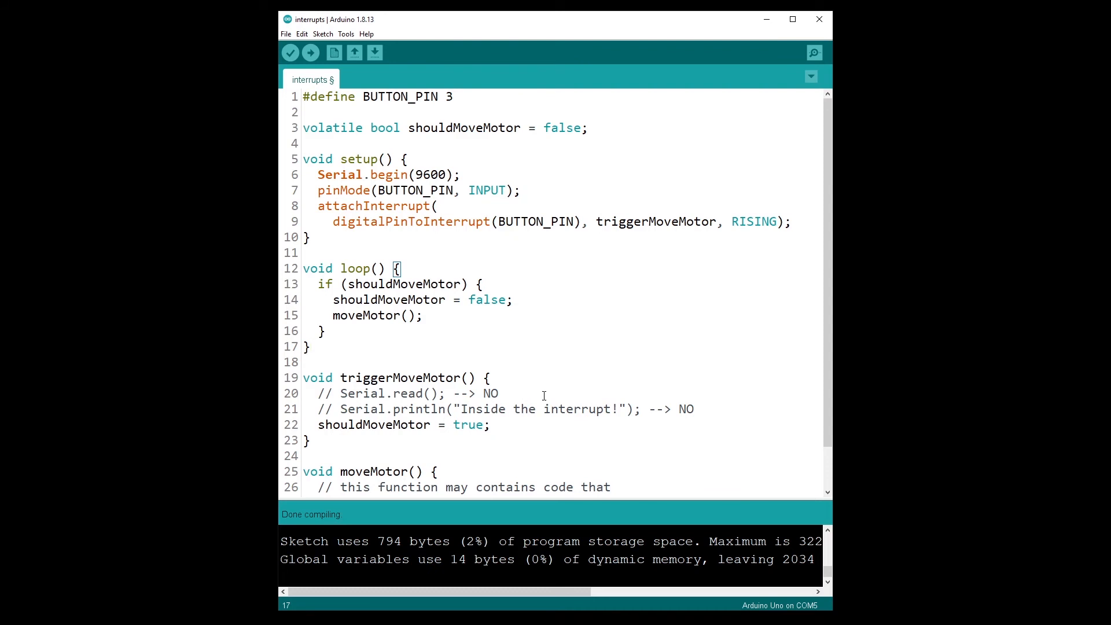
Position the cursor after loop's closing brace and in the handler's flag-setting line for the Serial edits
left_click(310, 346)
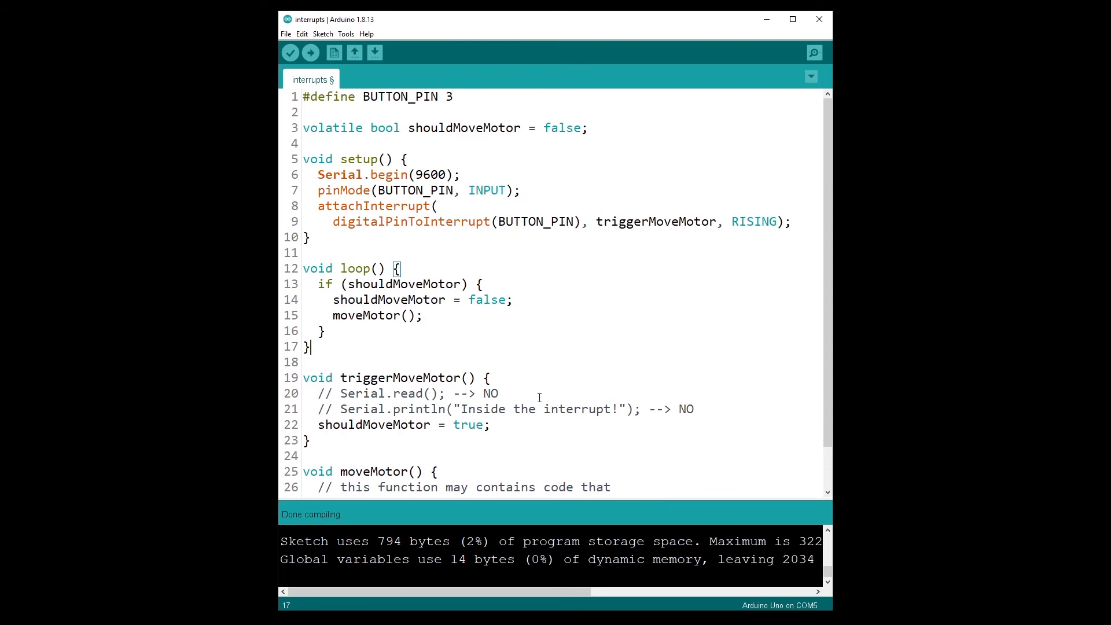
mouse_move(469, 250)
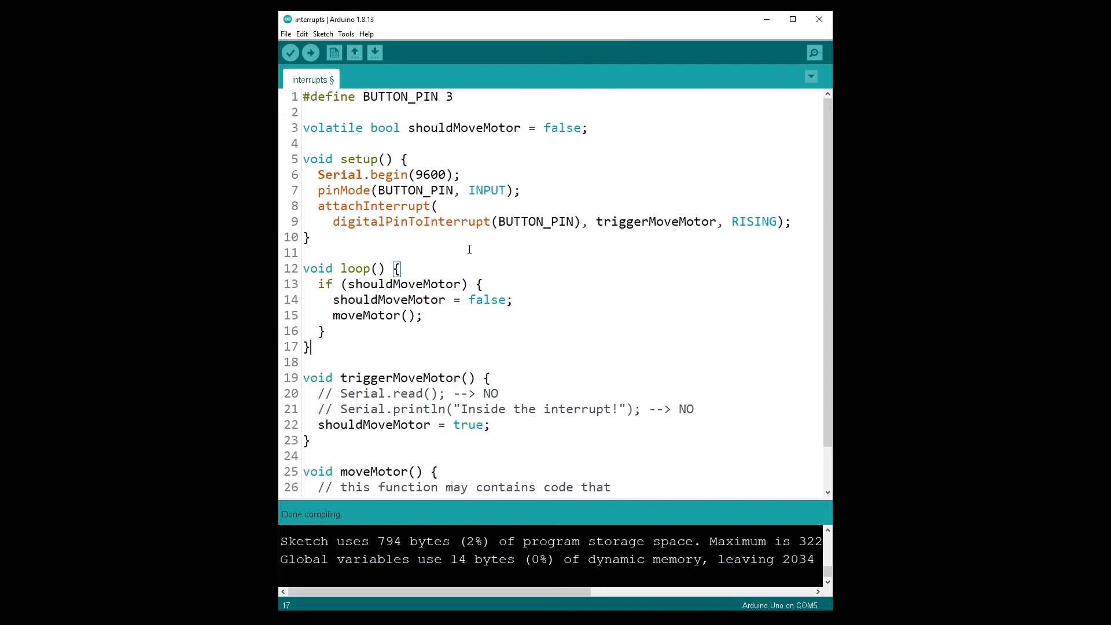
mouse_move(459, 308)
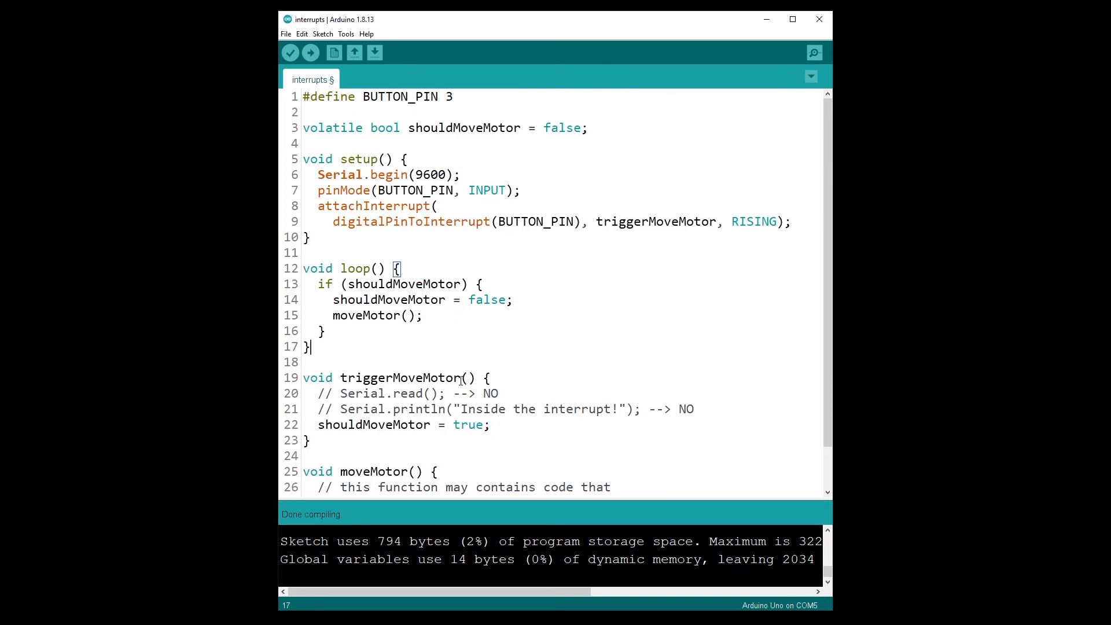
mouse_move(508, 389)
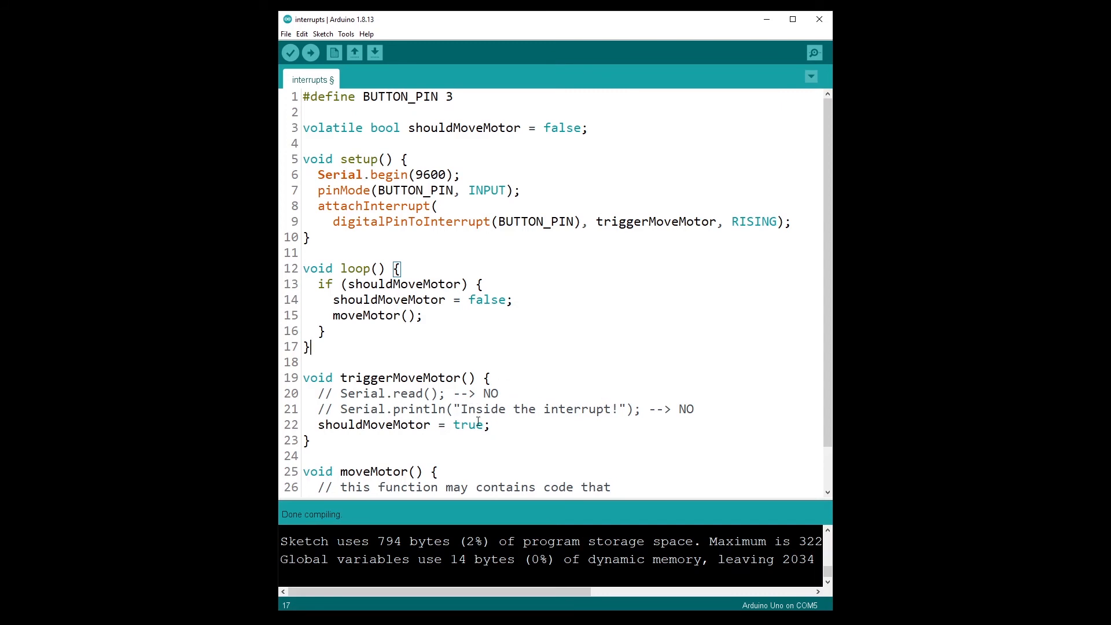
mouse_move(514, 409)
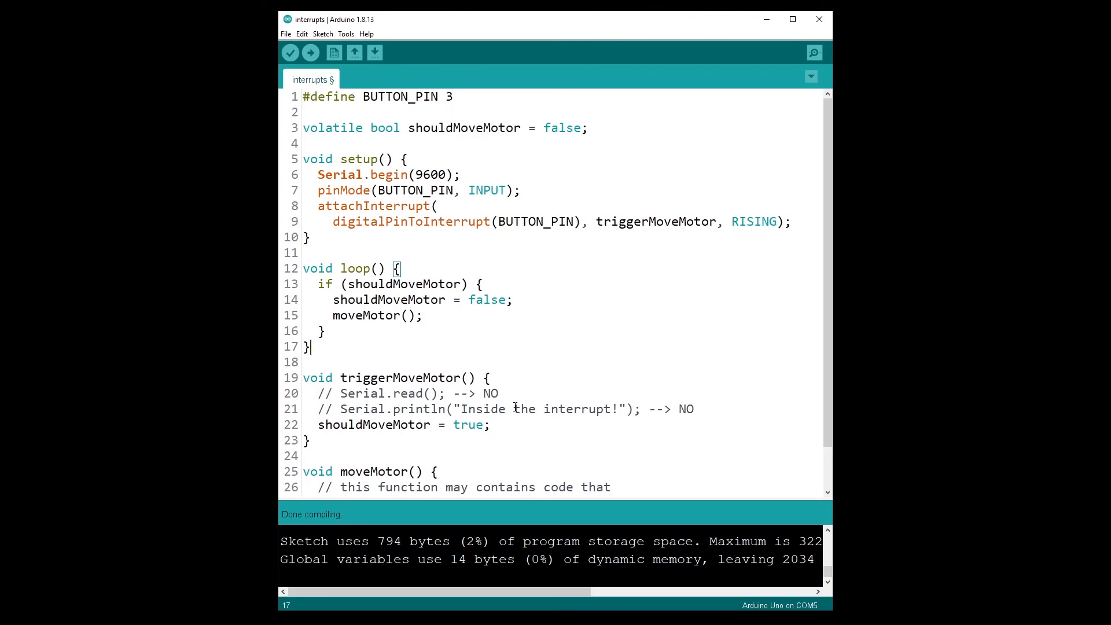
mouse_move(515, 406)
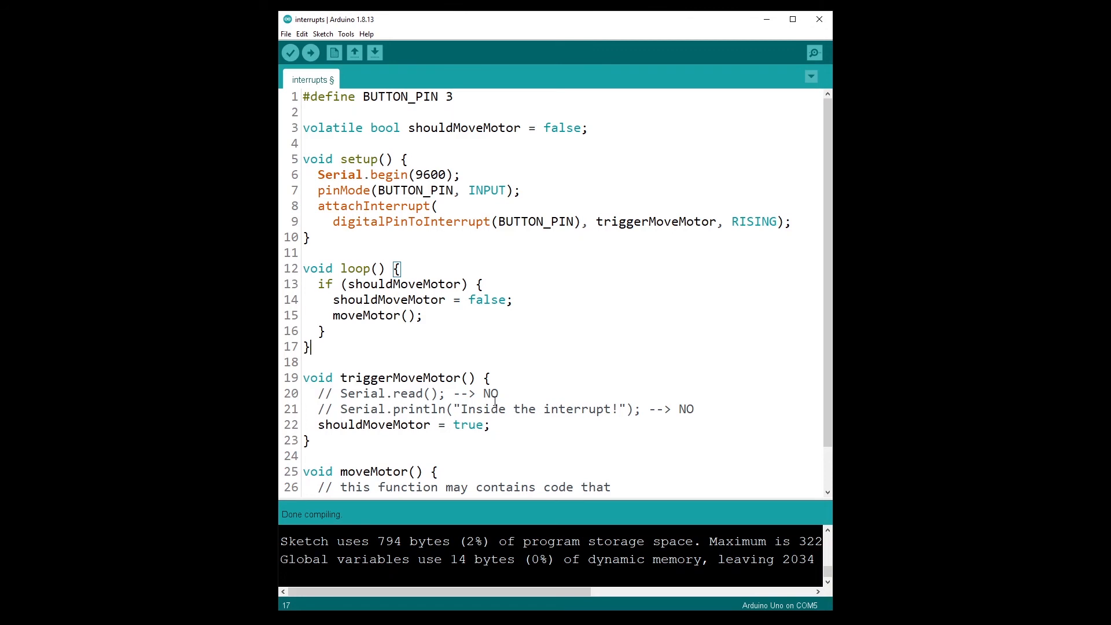
mouse_move(644, 408)
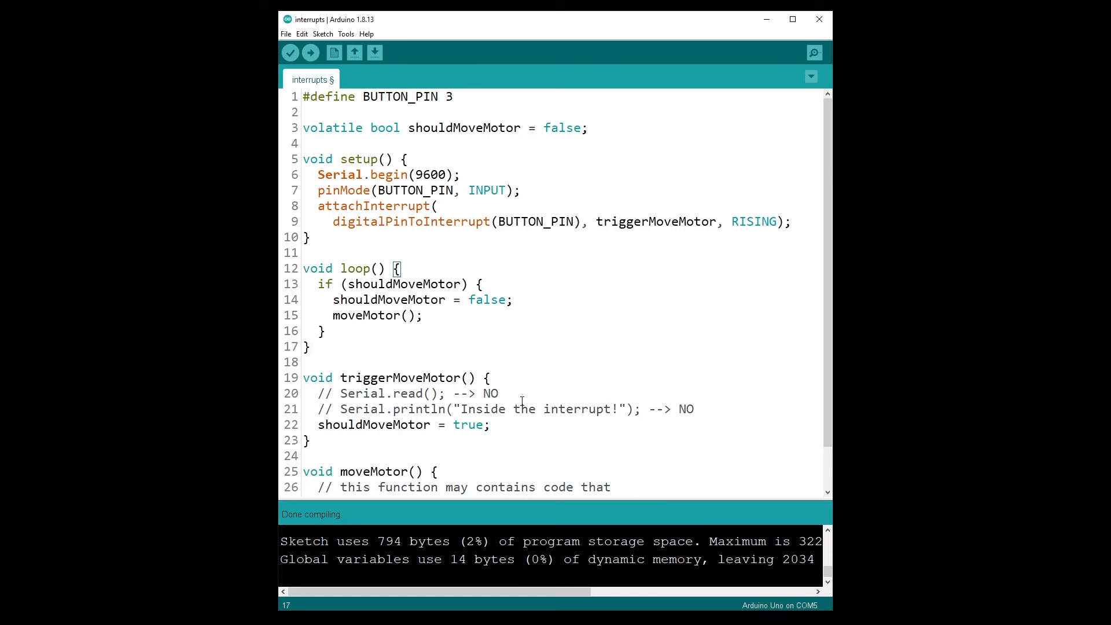
left_click(469, 425)
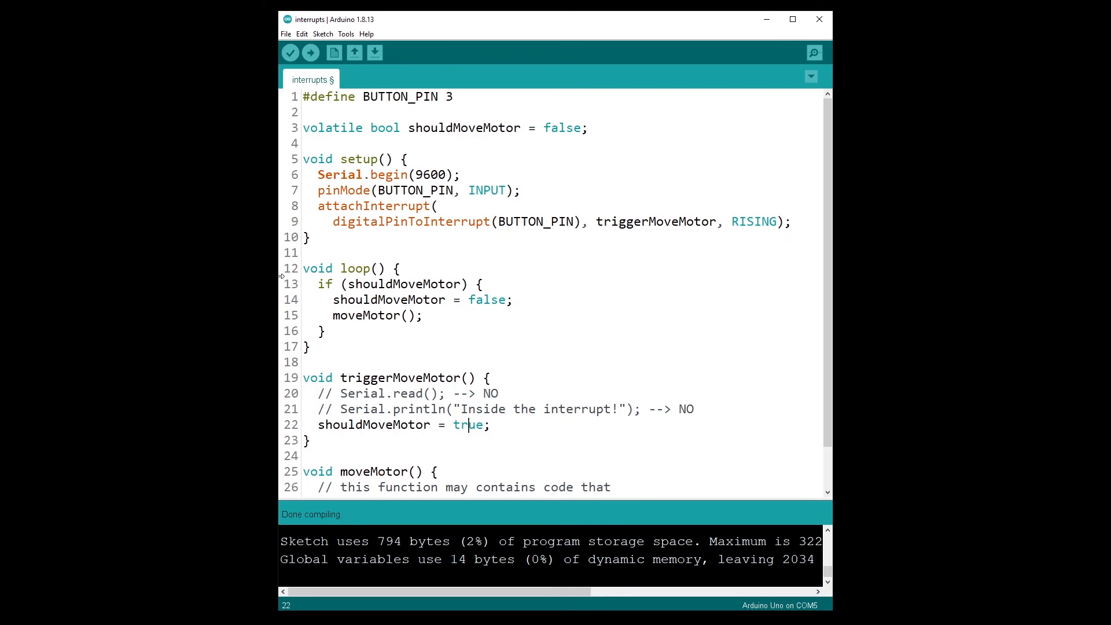
mouse_move(421, 260)
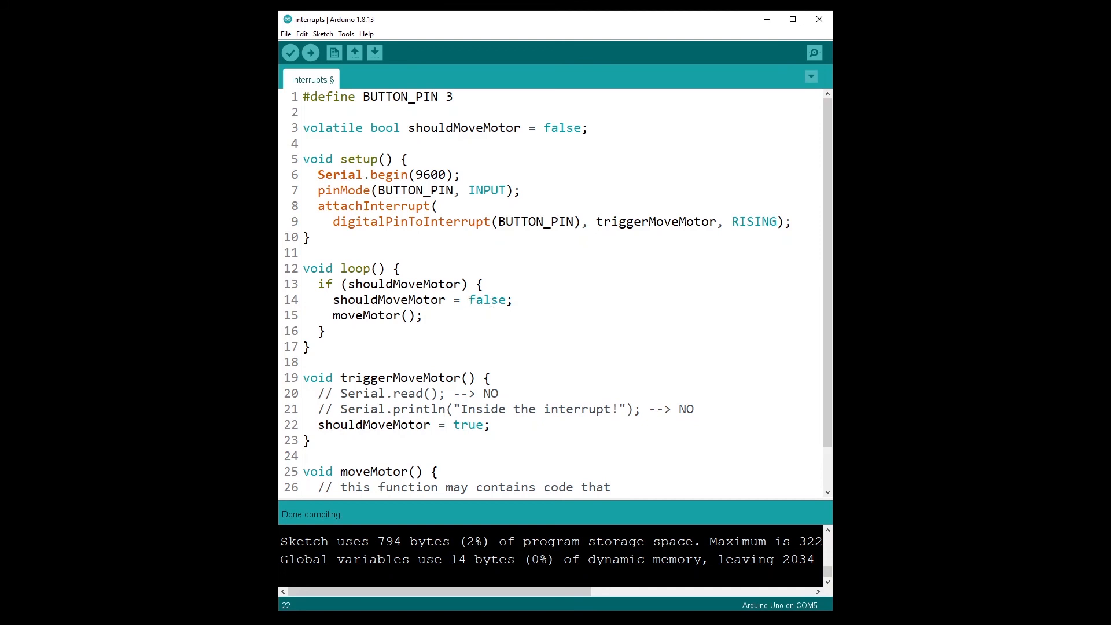
Add Serial.println("Inside the interrupt!"); in loop right after shouldMoveMotor = false
double_click(368, 408)
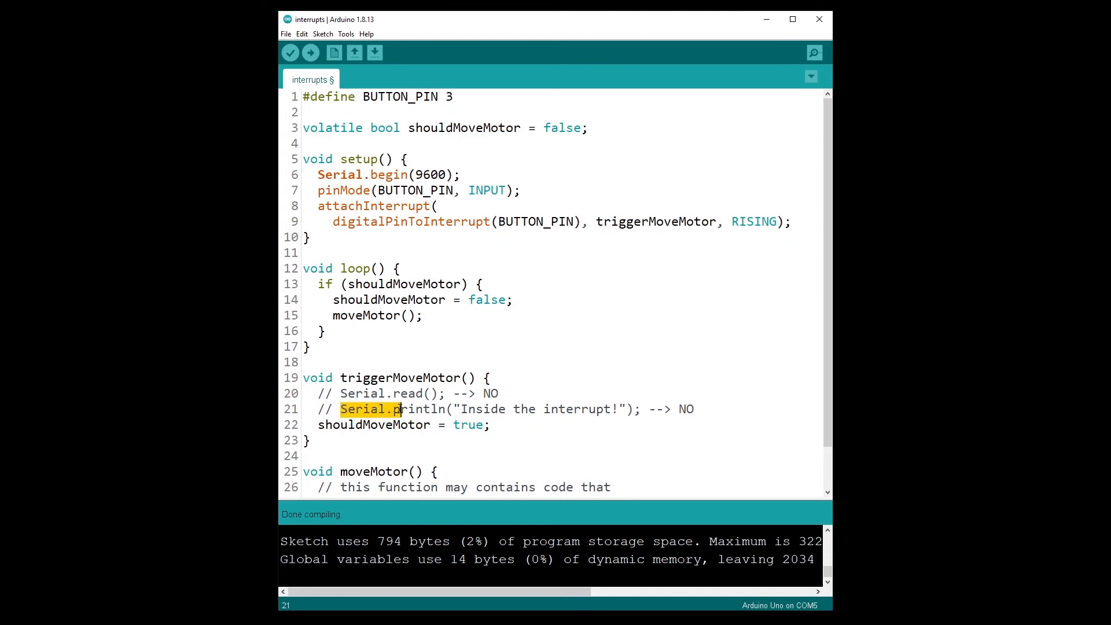
left_click(513, 298)
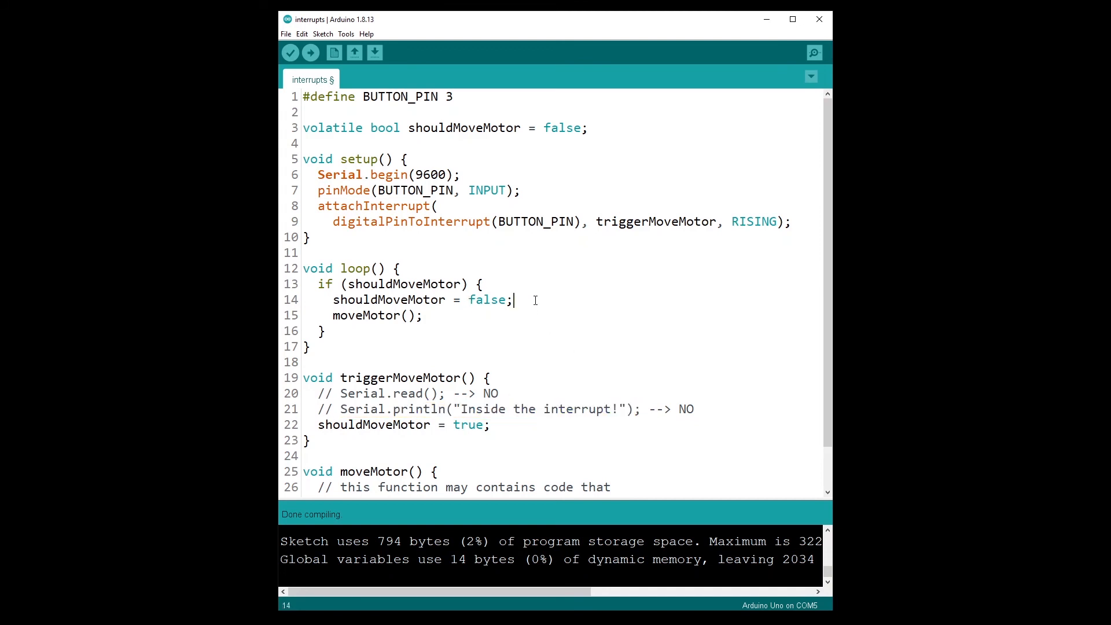
type("Serial.println(\"Inside the interrupt!\");")
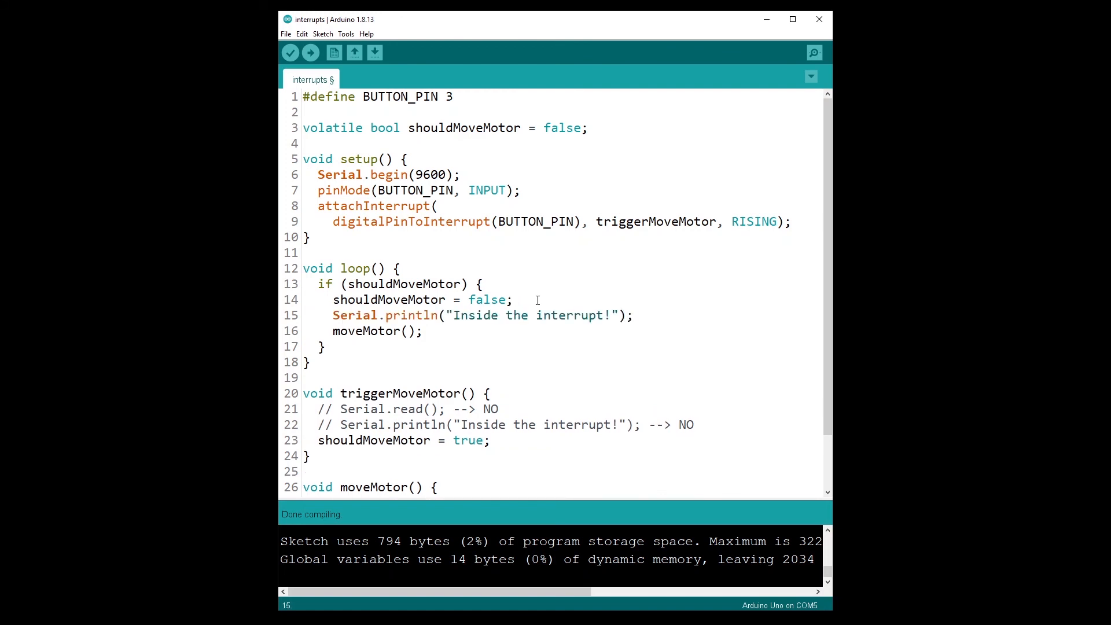
left_click(631, 314)
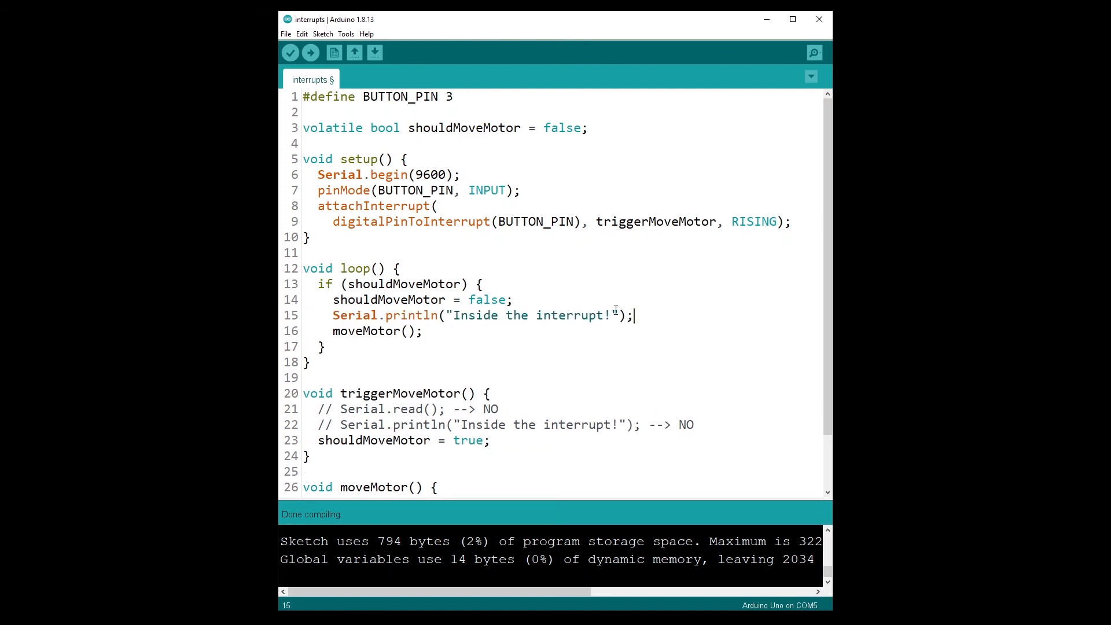